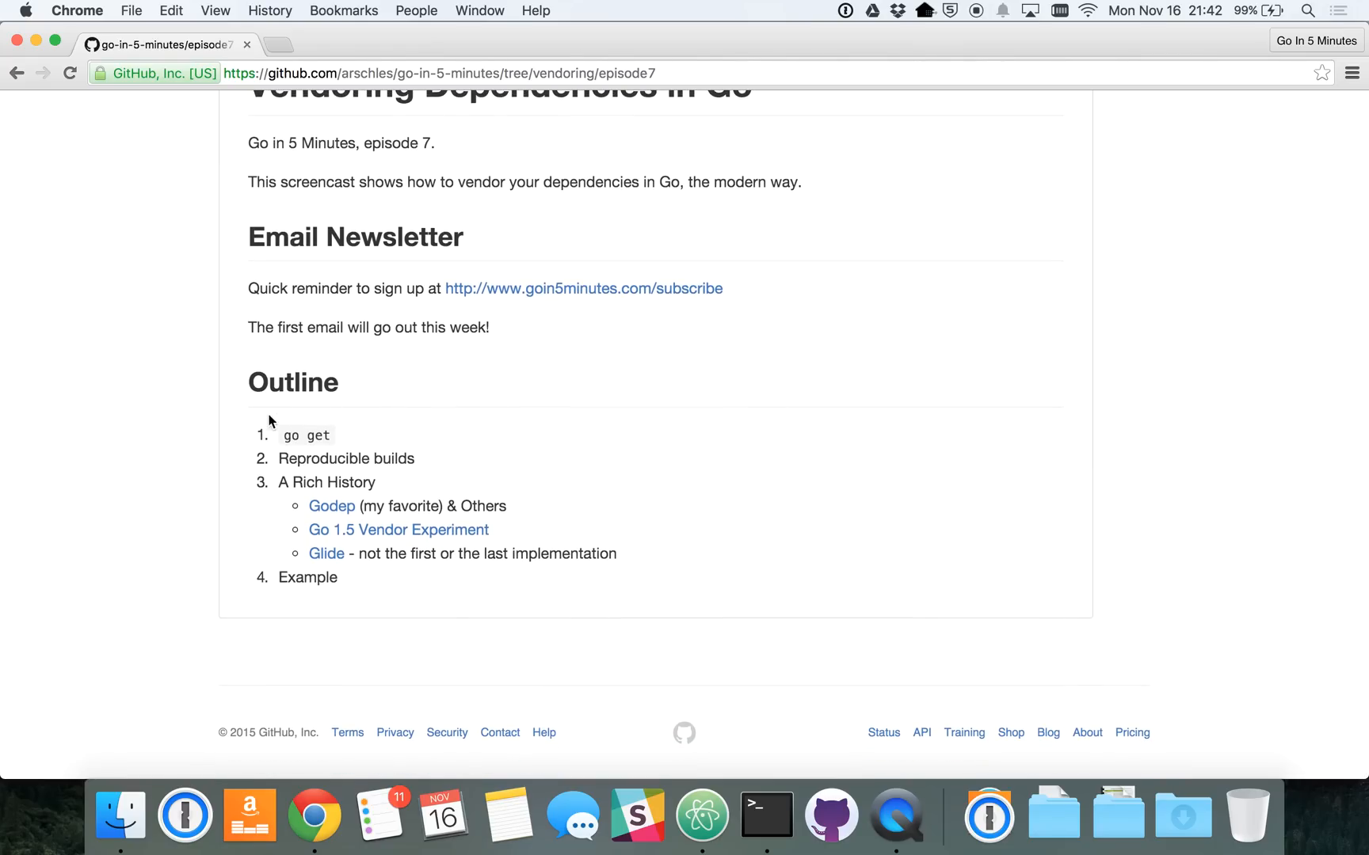
{"action": "mouse_move", "coordinate": [242, 425]}
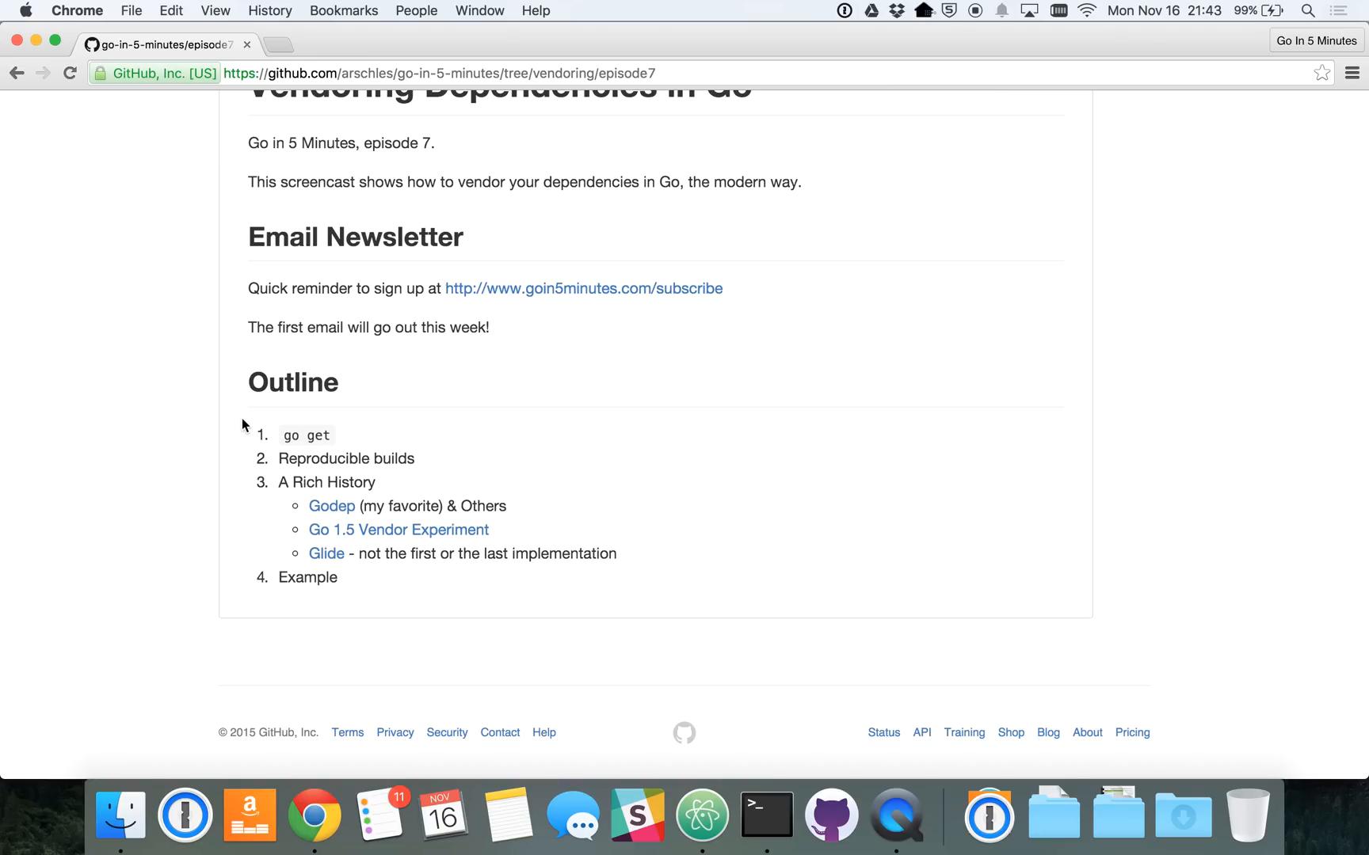
Step: Open router.go from episode7/handlers in Atom to review its imported packages
{"action": "scroll", "scroll_direction": "up", "scroll_amount": 3}
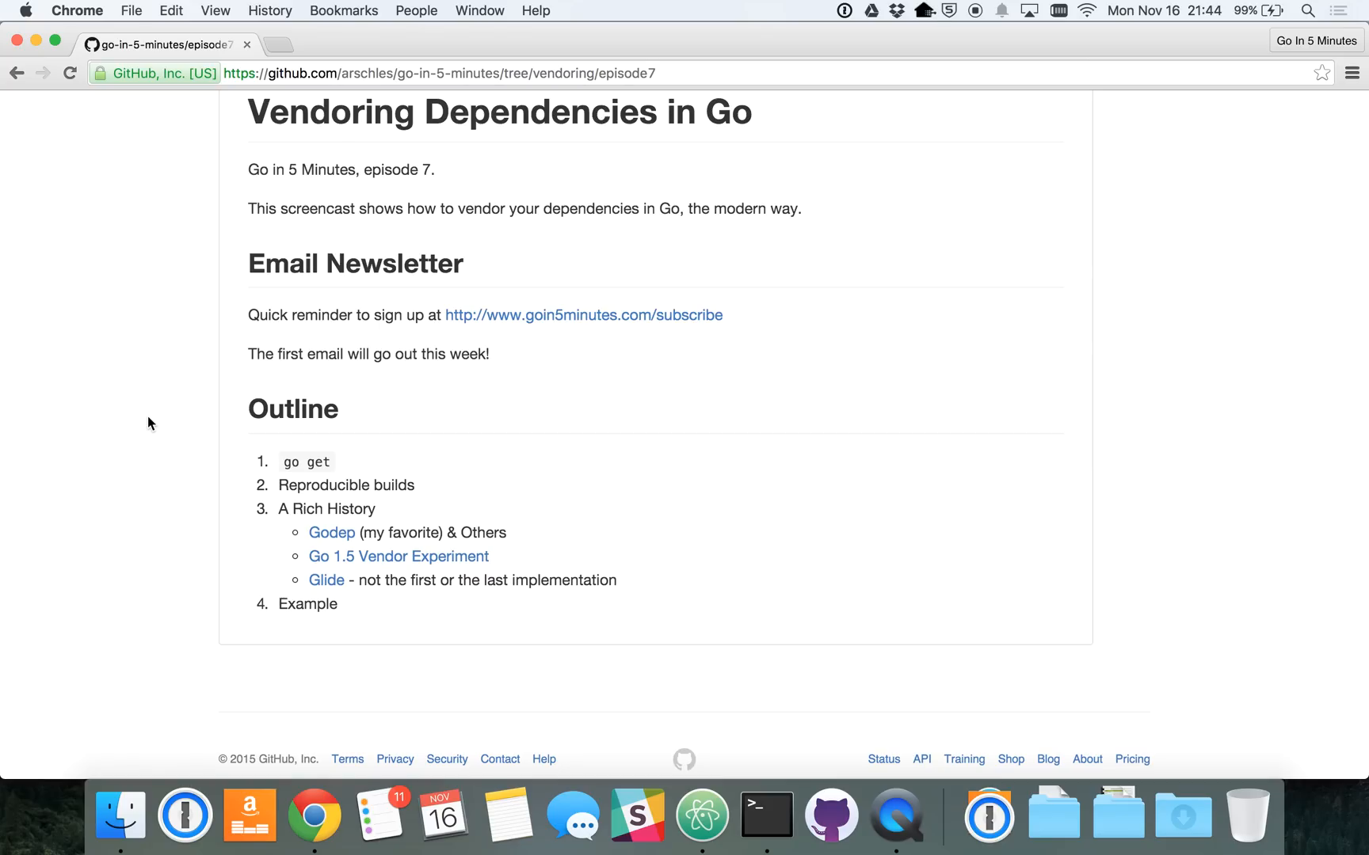
{"action": "mouse_move", "coordinate": [178, 427]}
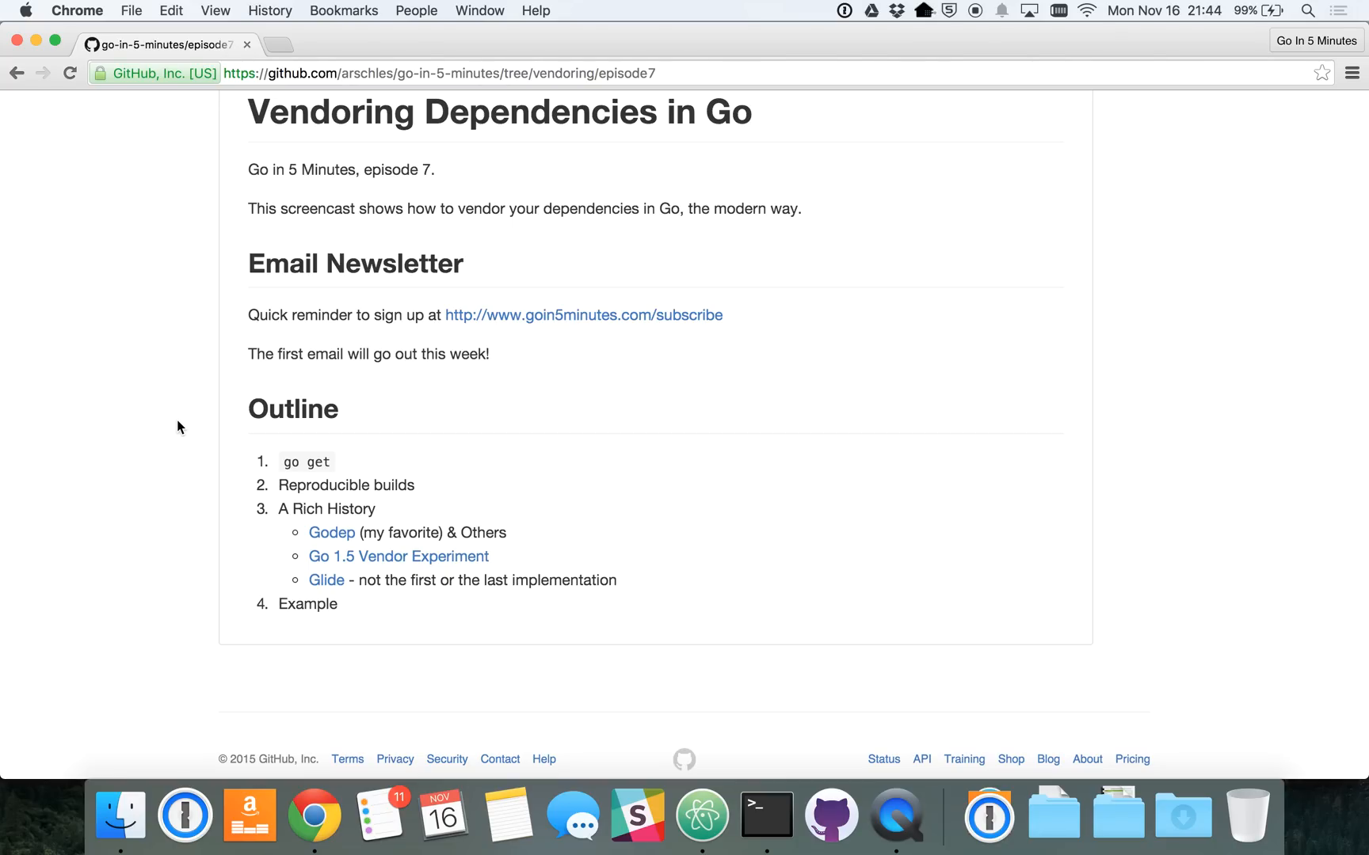
{"action": "mouse_move", "coordinate": [171, 425]}
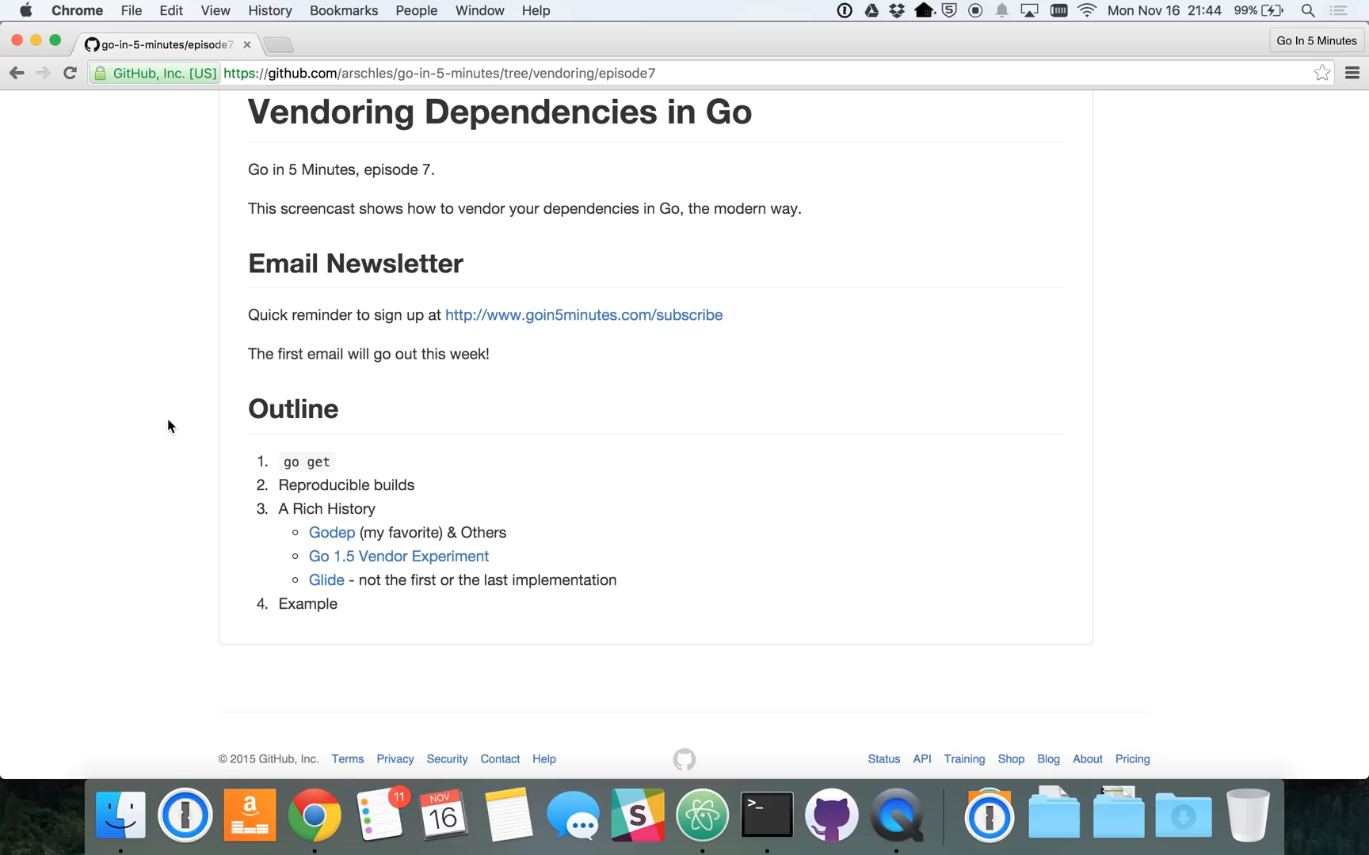
{"action": "mouse_move", "coordinate": [569, 554]}
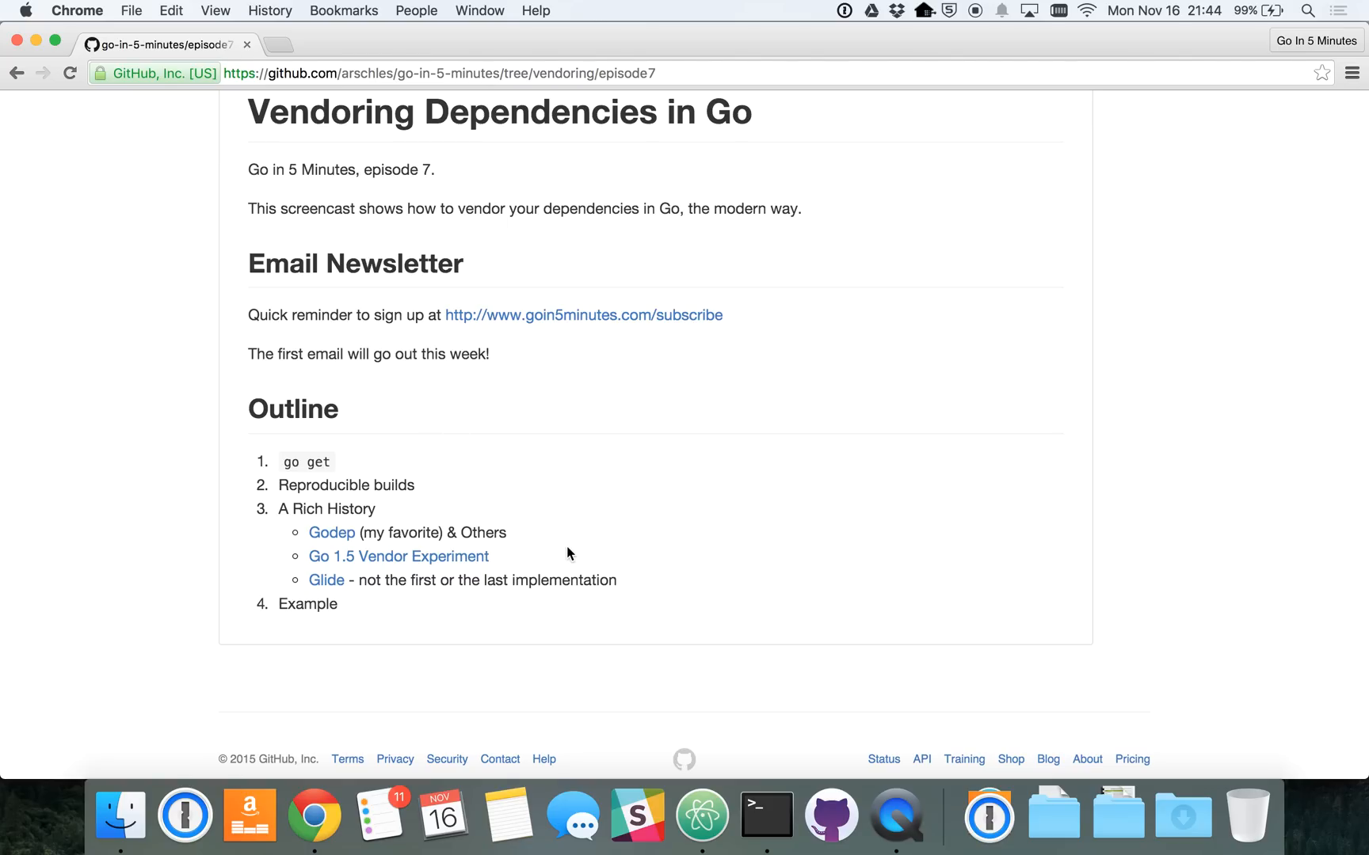
{"action": "mouse_move", "coordinate": [508, 565]}
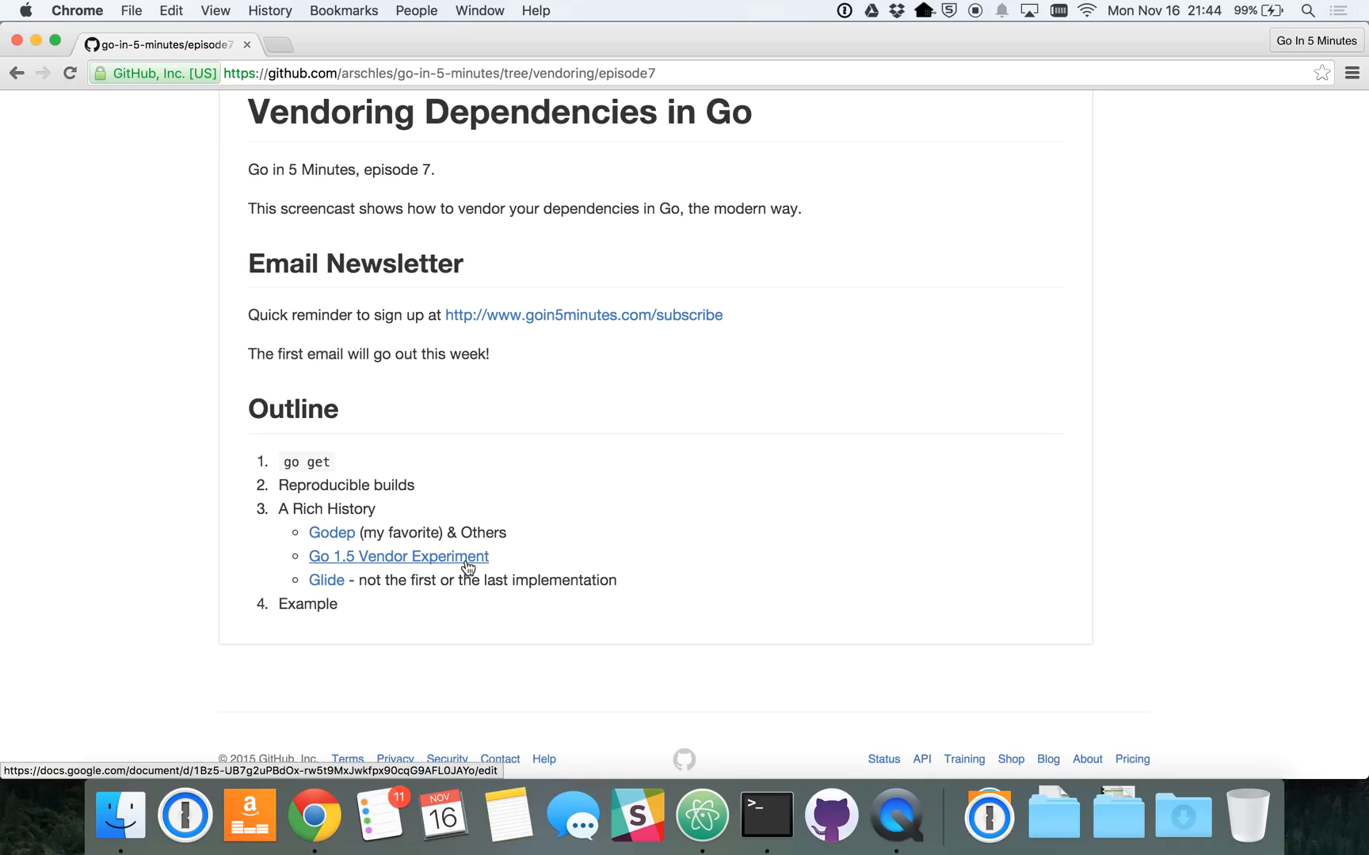
{"action": "mouse_move", "coordinate": [452, 580]}
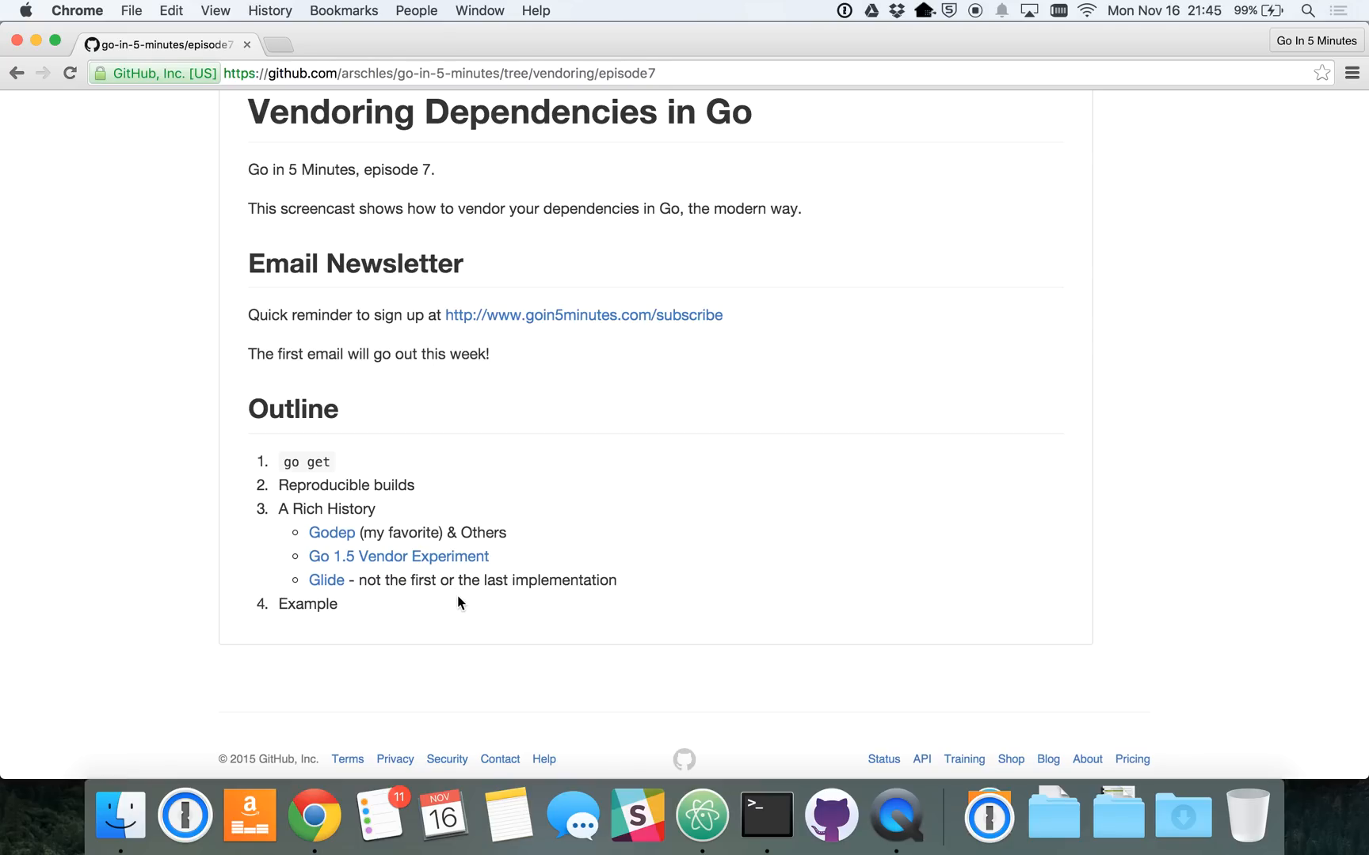
{"action": "mouse_move", "coordinate": [701, 815]}
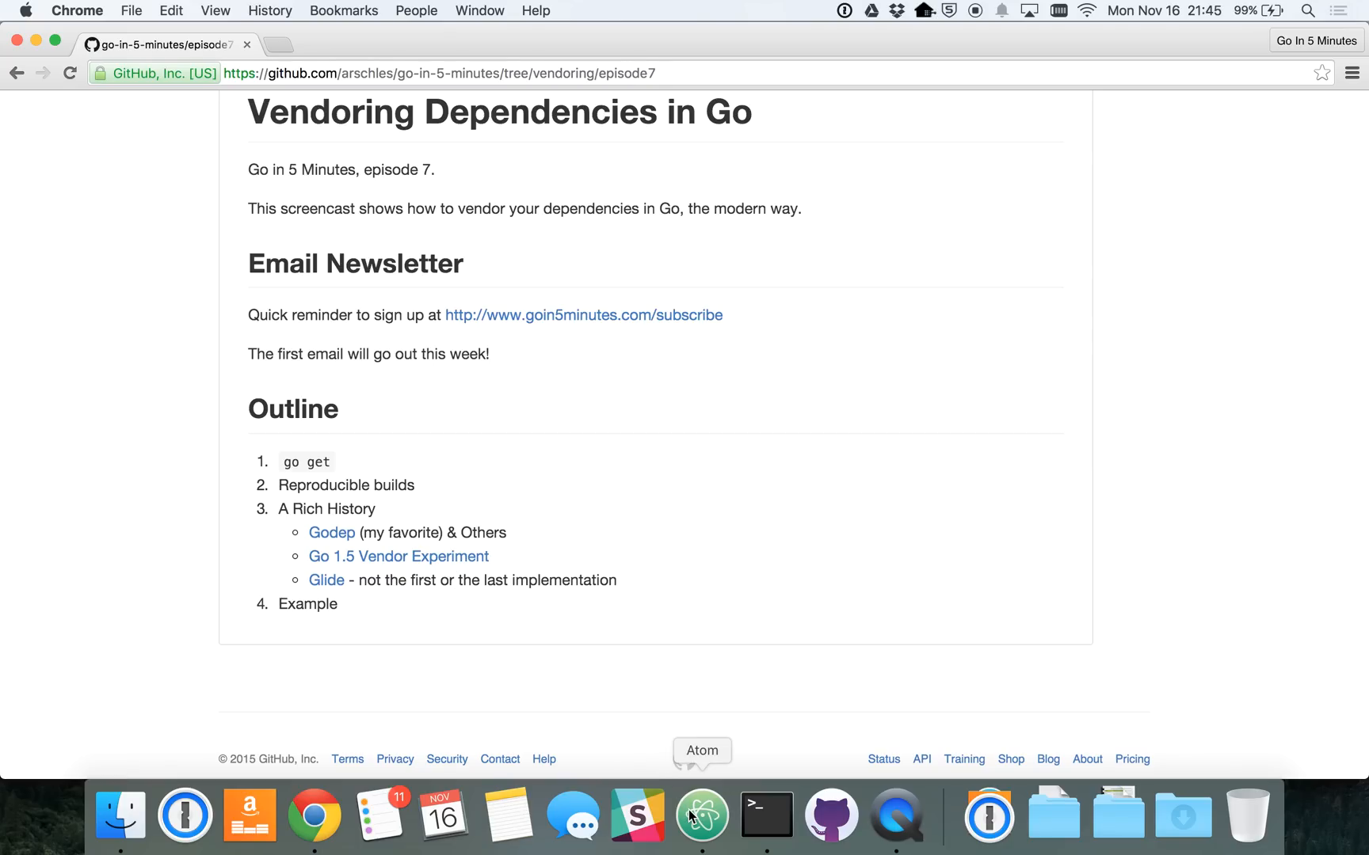
{"action": "left_click", "coordinate": [701, 816]}
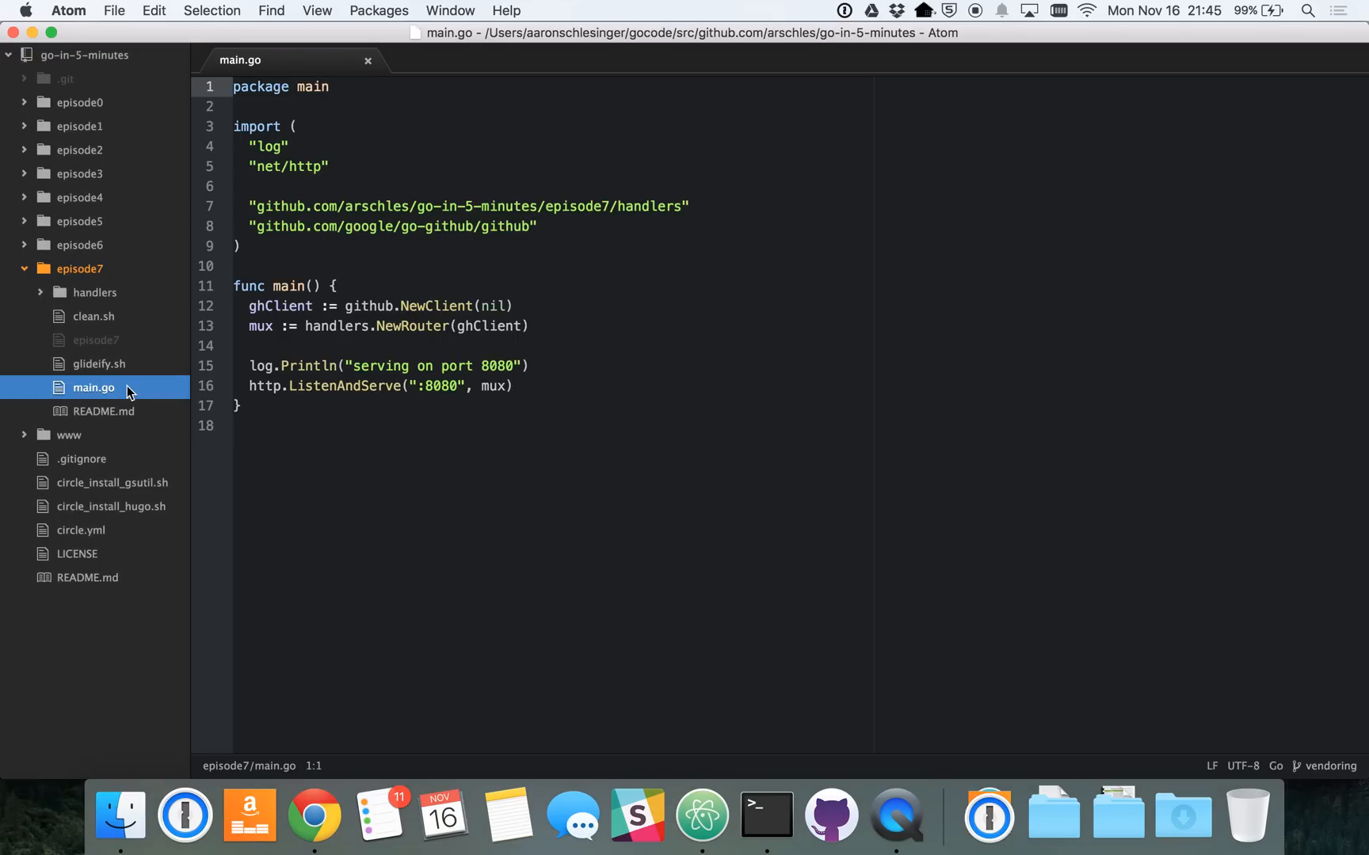
{"action": "mouse_move", "coordinate": [349, 322]}
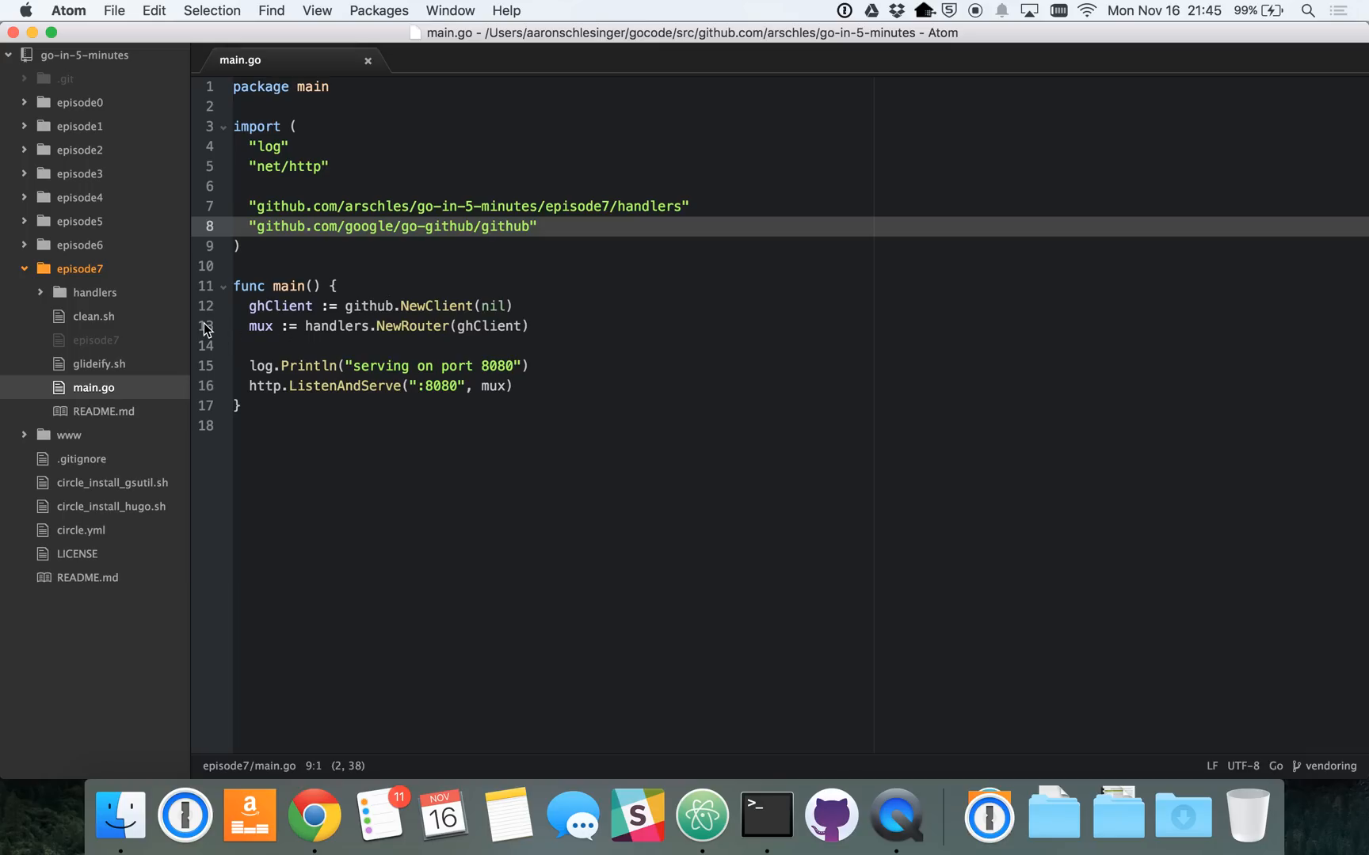
{"action": "mouse_move", "coordinate": [122, 304]}
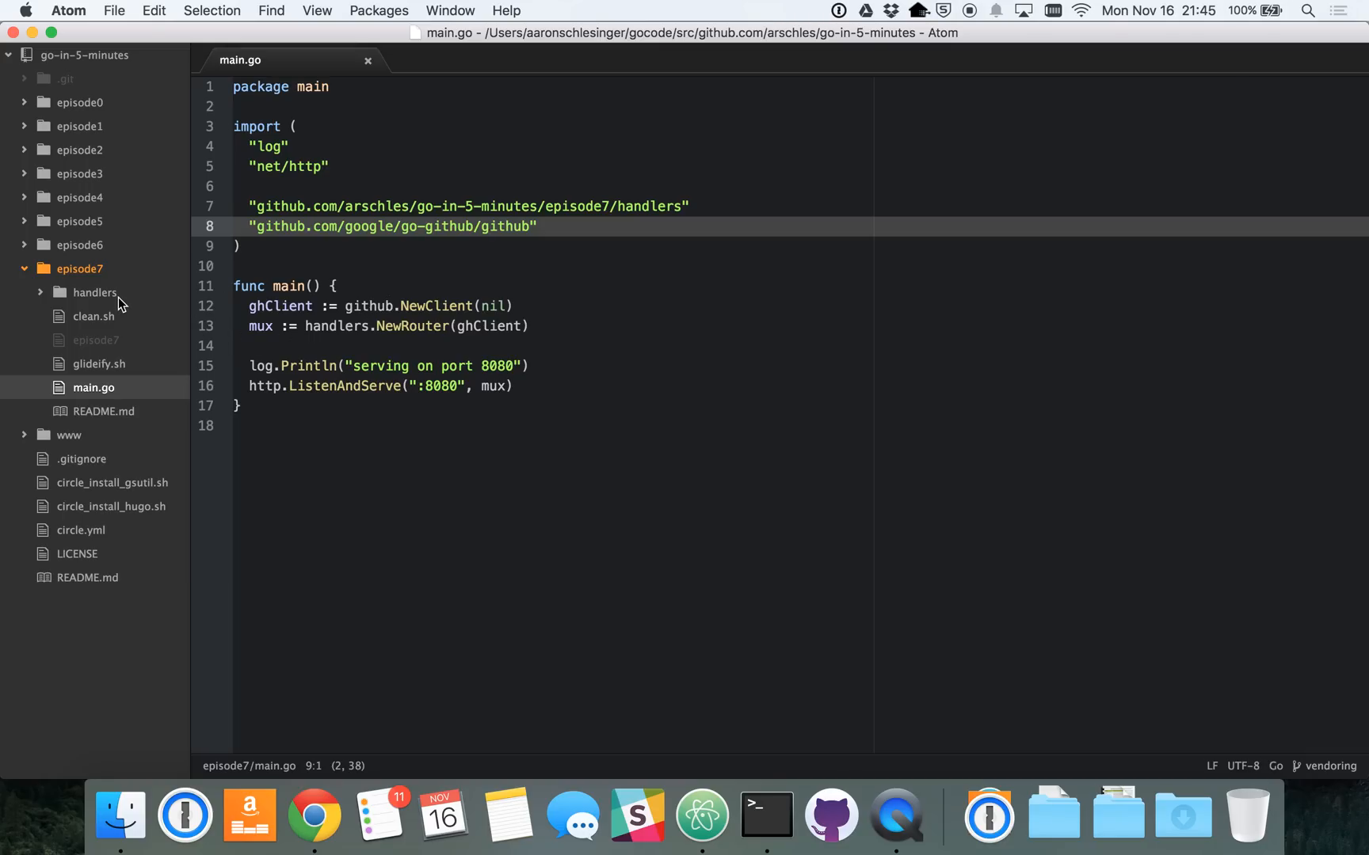
{"action": "left_click", "coordinate": [94, 293]}
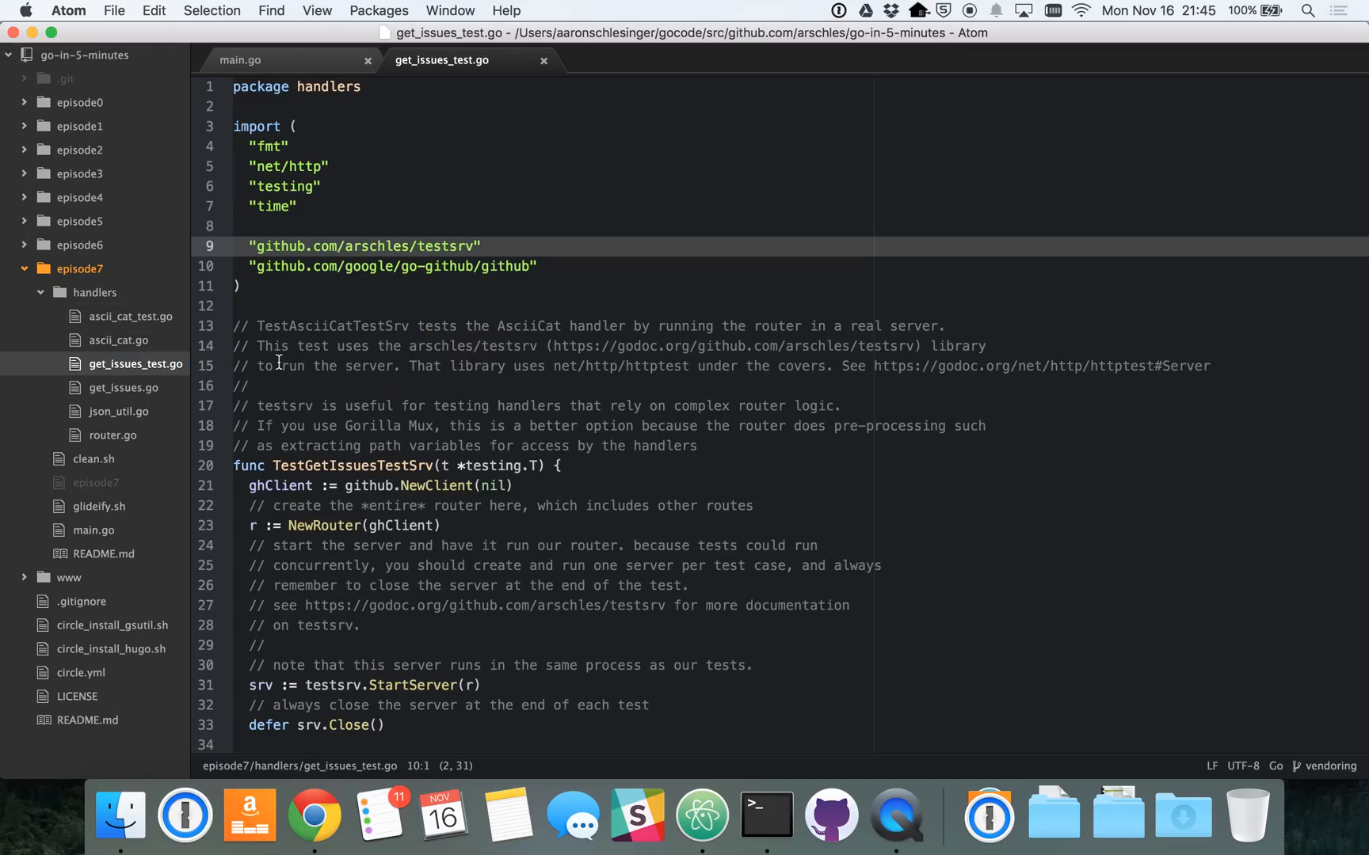
{"action": "left_click", "coordinate": [112, 435]}
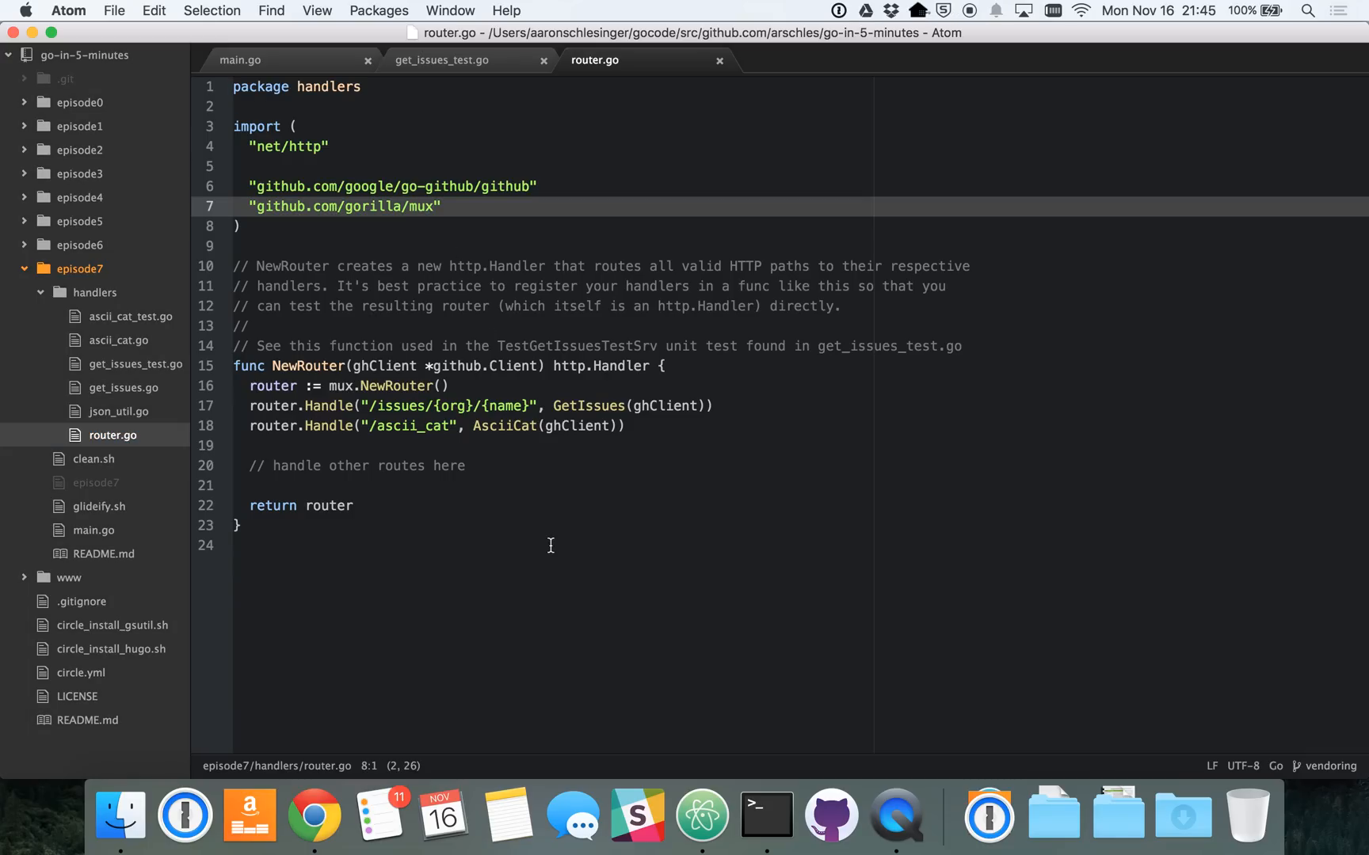
{"action": "mouse_move", "coordinate": [776, 812]}
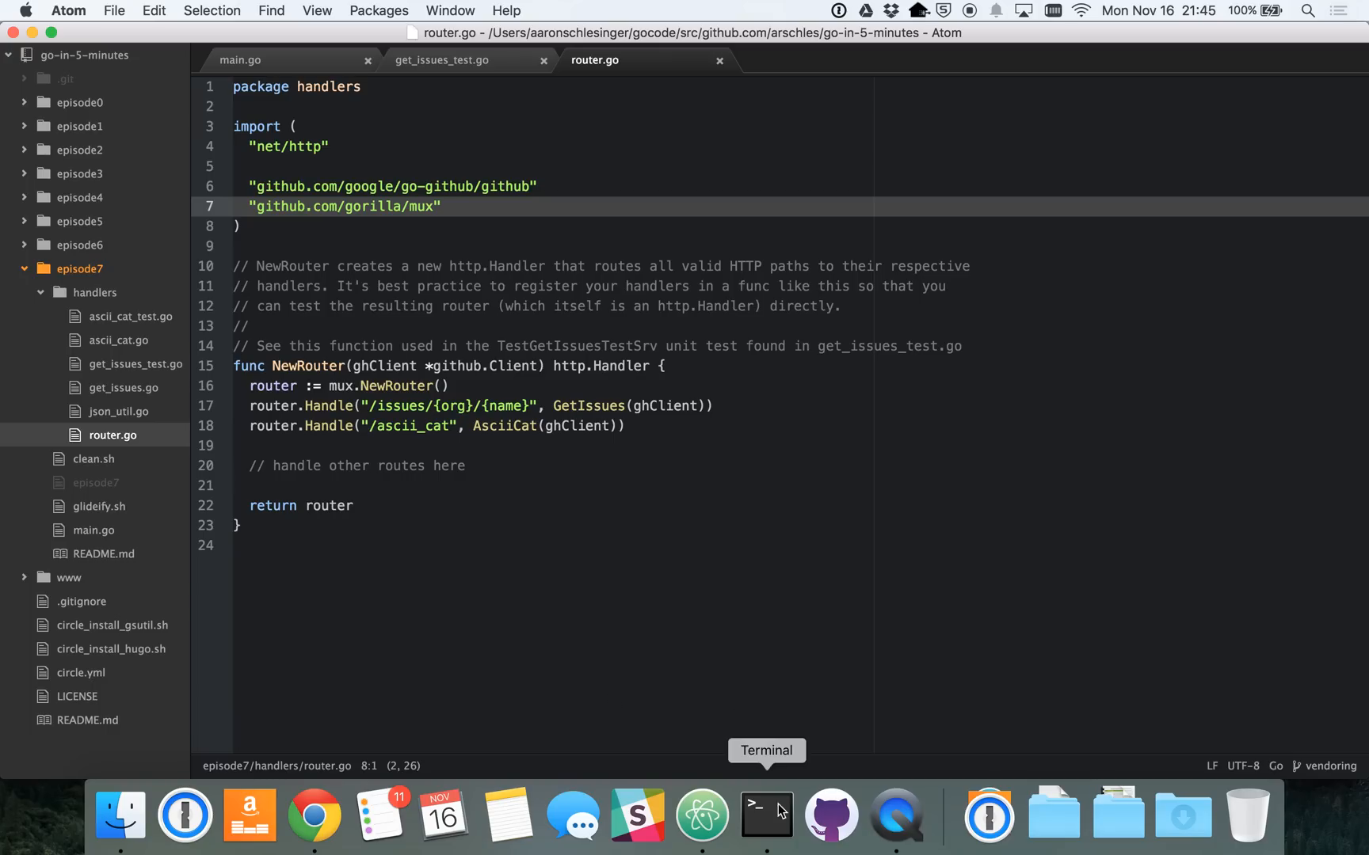
{"action": "left_click", "coordinate": [765, 815]}
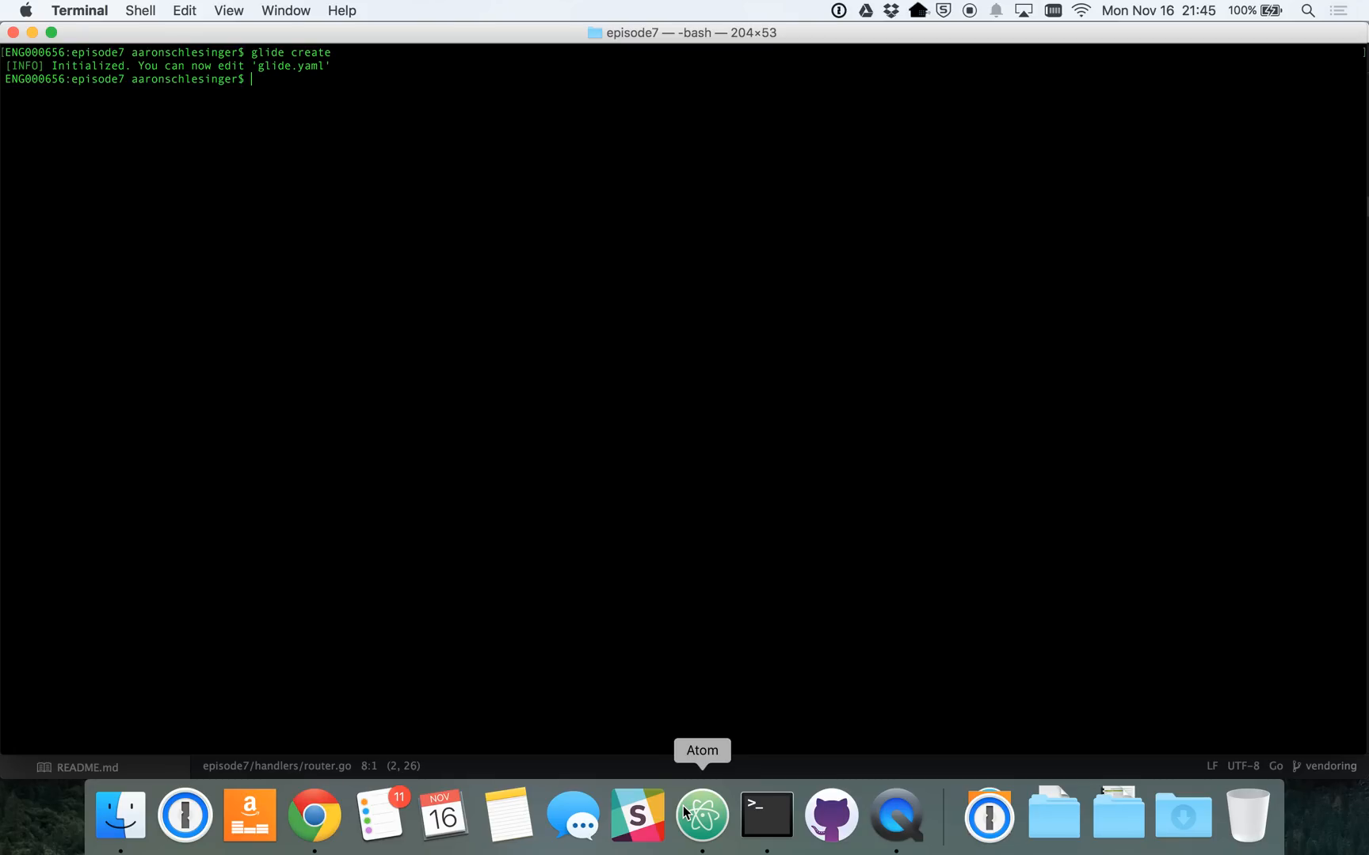
{"action": "mouse_move", "coordinate": [583, 601]}
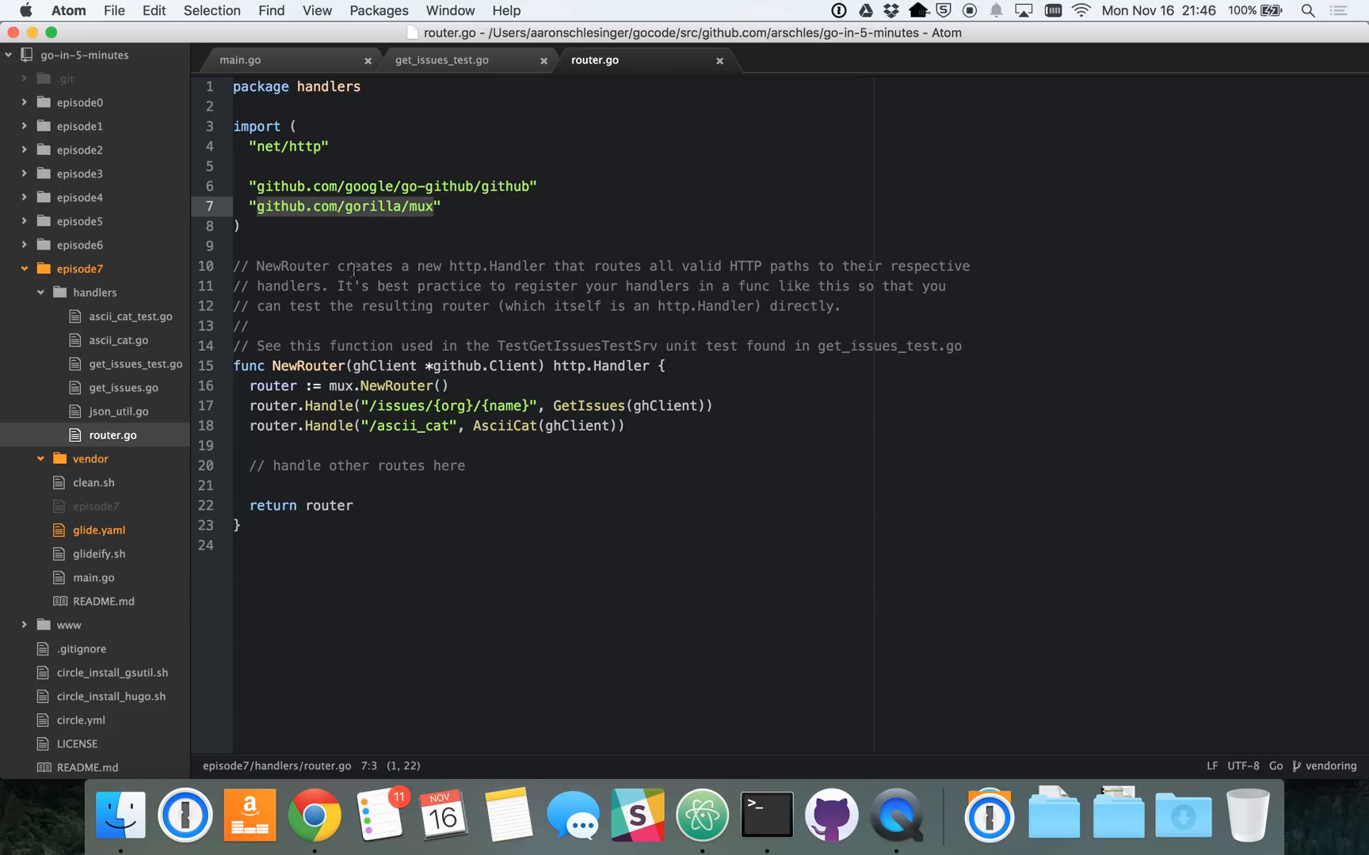
Step: Vendor gorilla/mux and testsrv via glide get, recording them in glide.yaml
{"action": "left_click", "coordinate": [765, 815]}
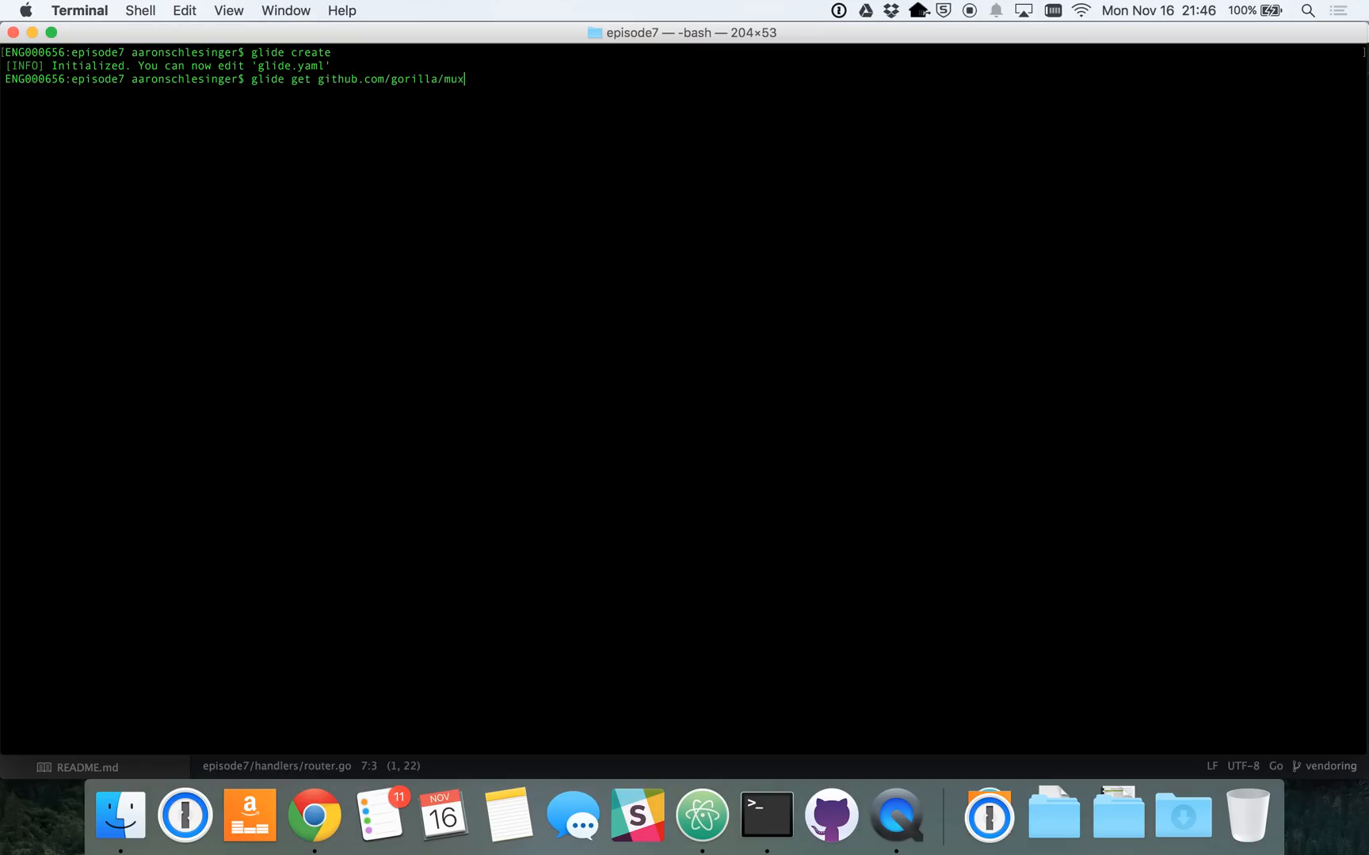
{"action": "key", "text": "Return"}
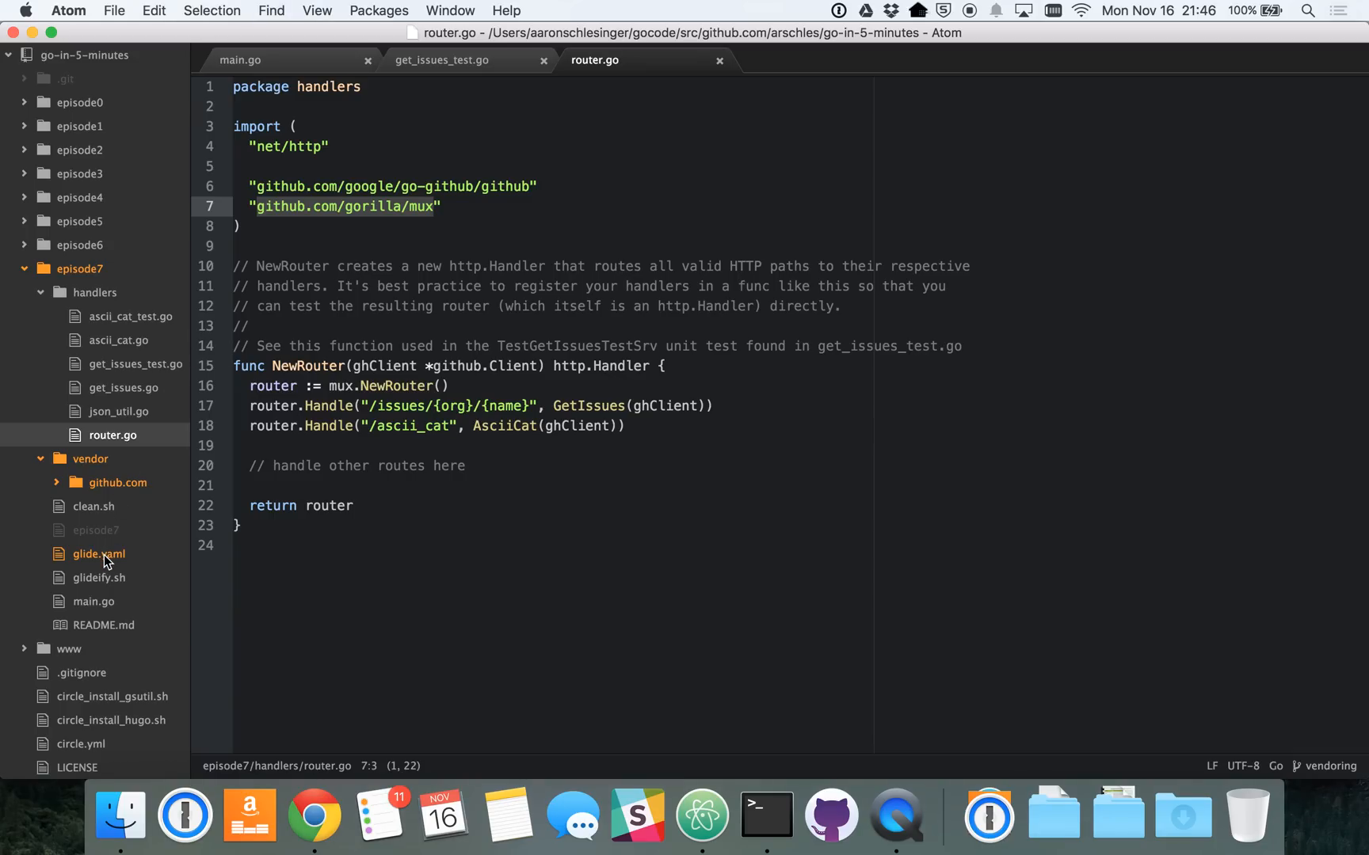
{"action": "left_click", "coordinate": [97, 577]}
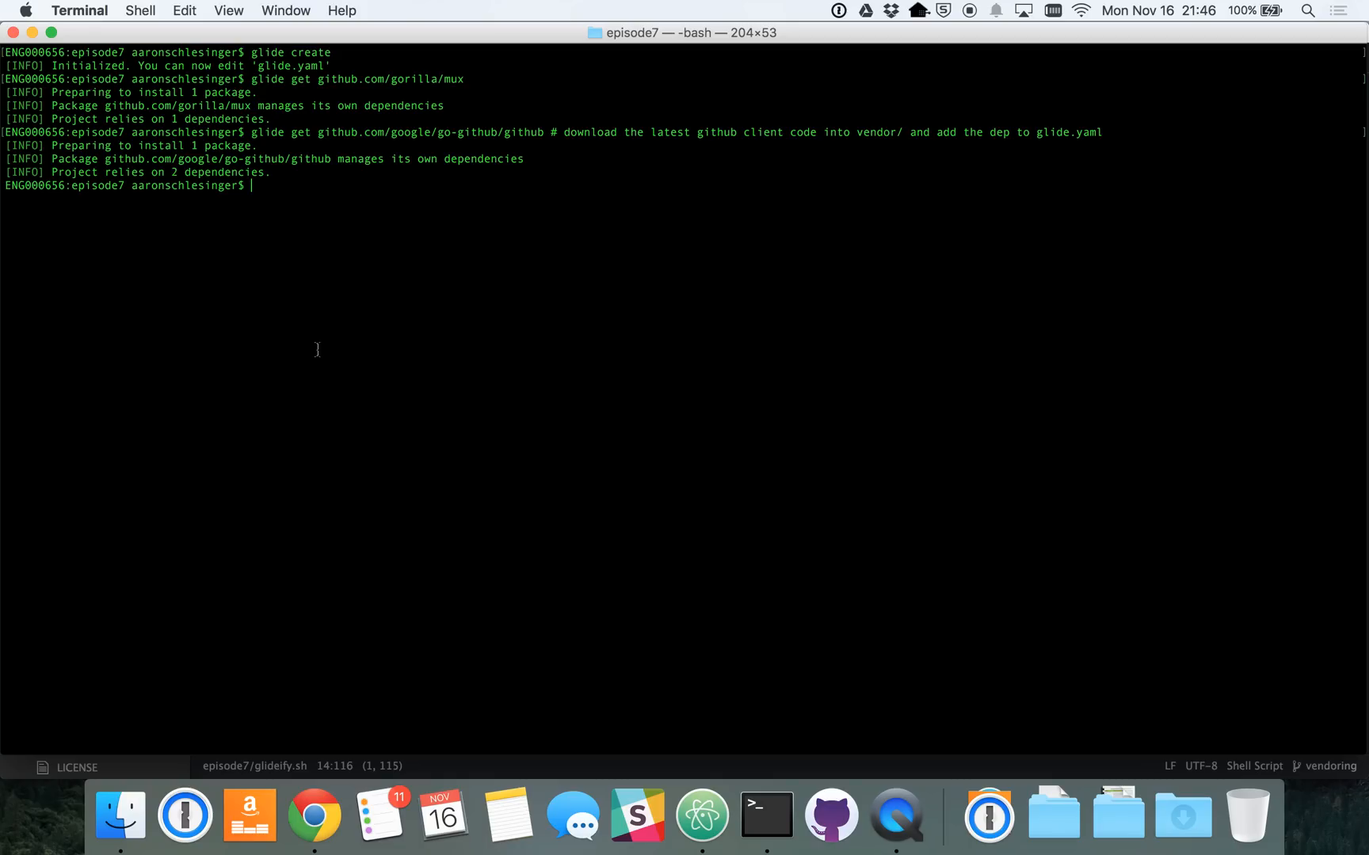
{"action": "key", "text": "Return"}
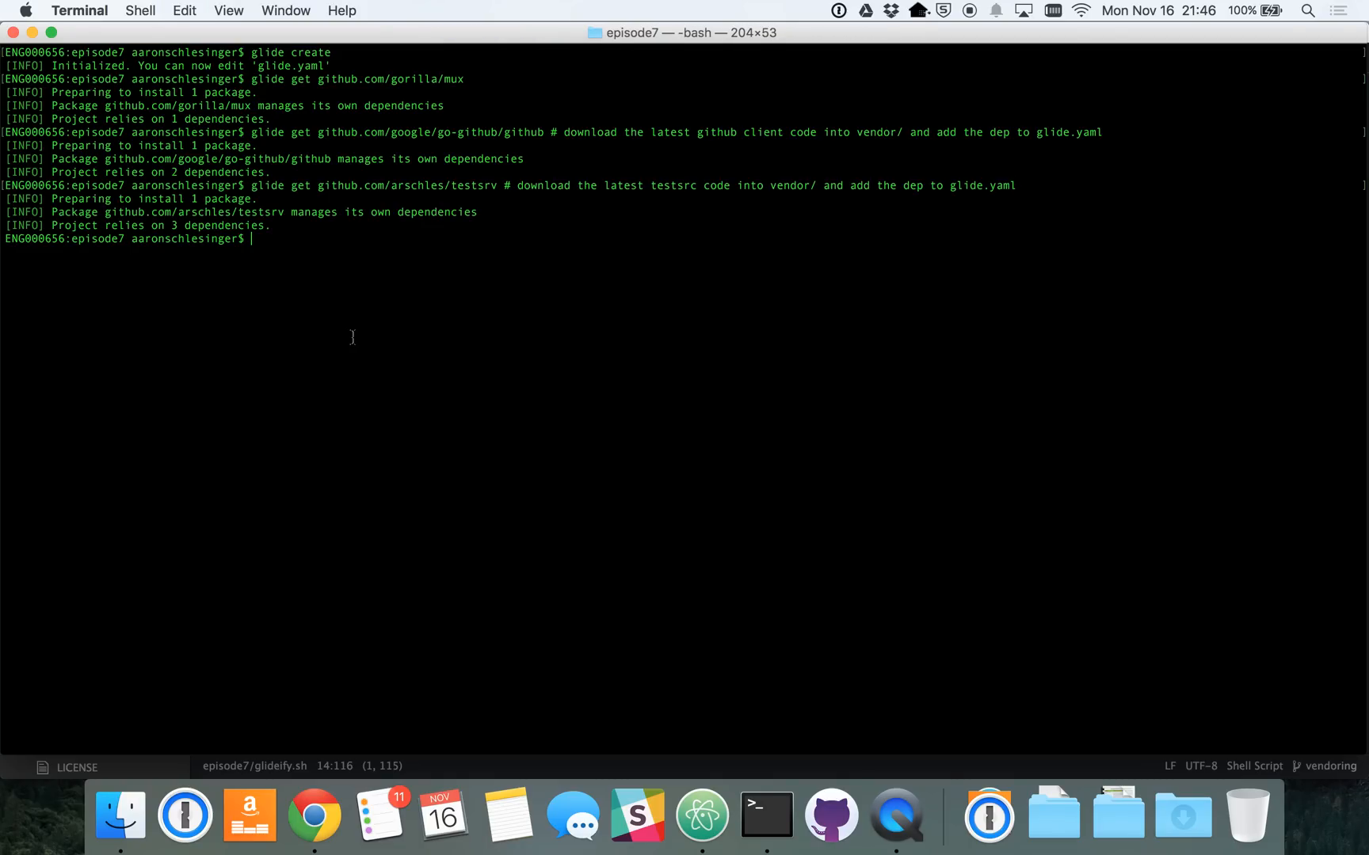
{"action": "type", "text": "go build"}
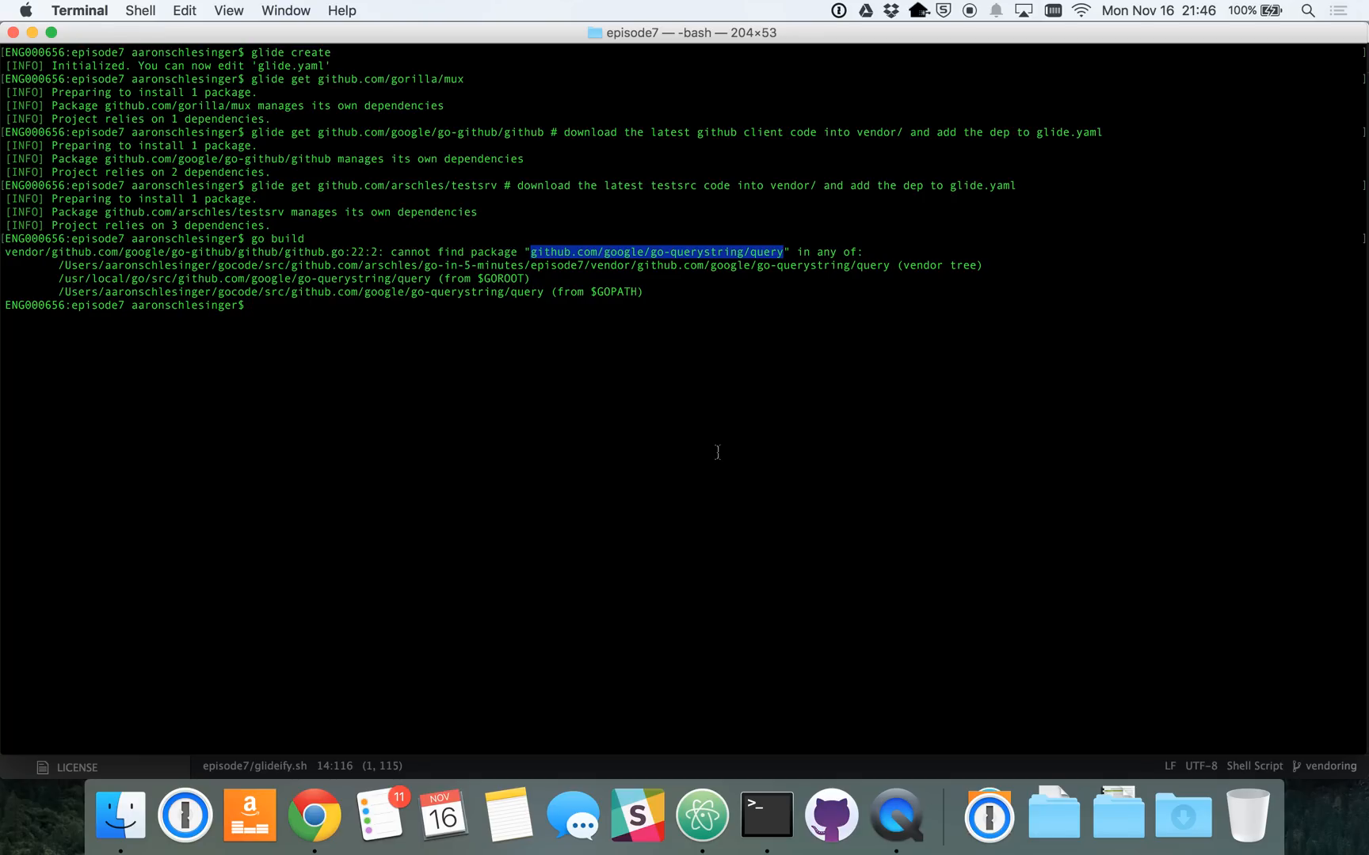
Step: Fetch the missing go-querystring/query package with glide get
{"action": "type", "text": "glide get"}
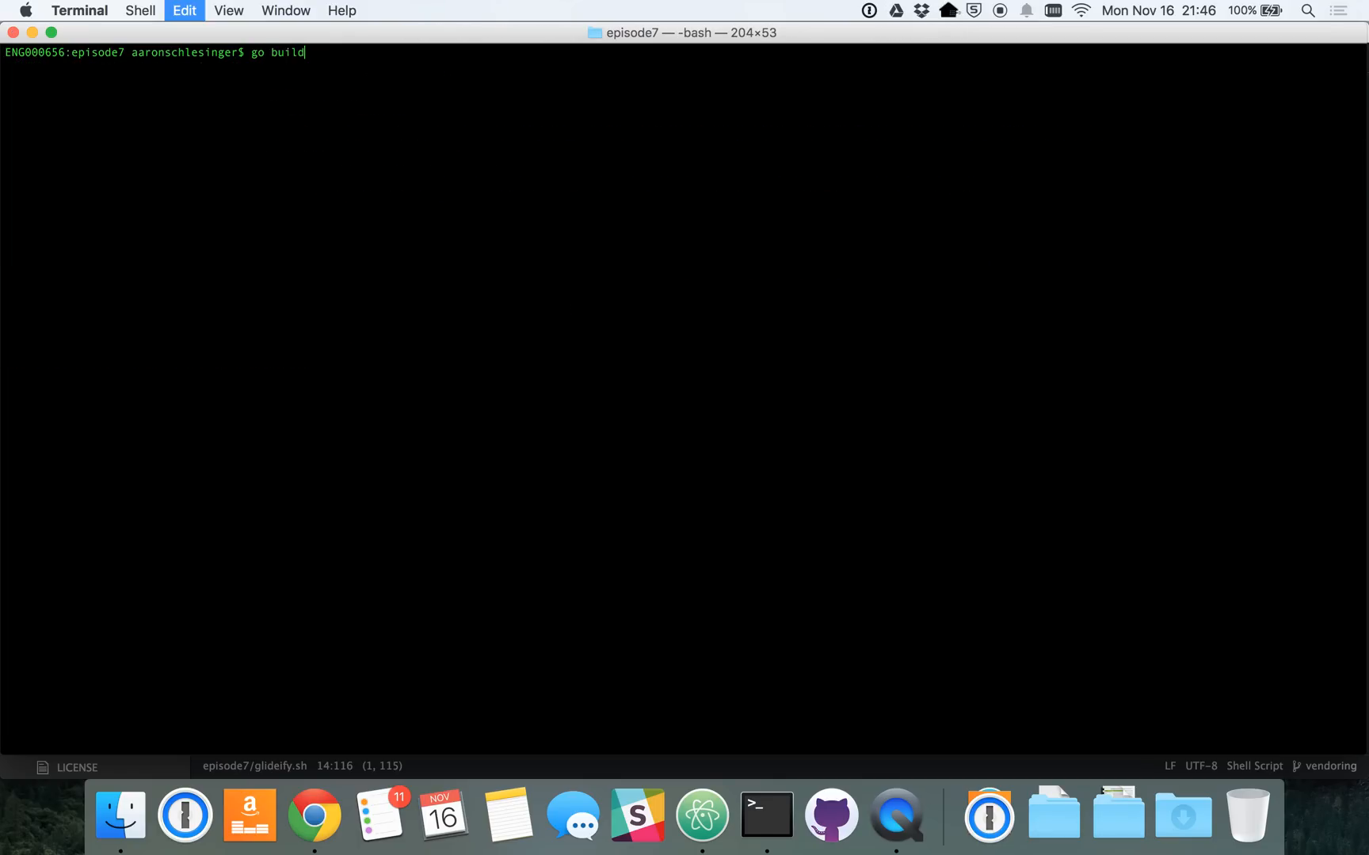
Step: Build episode7, launch ./episode7 serving on port 8080, then stop it with Ctrl+C
{"action": "key", "text": "Return"}
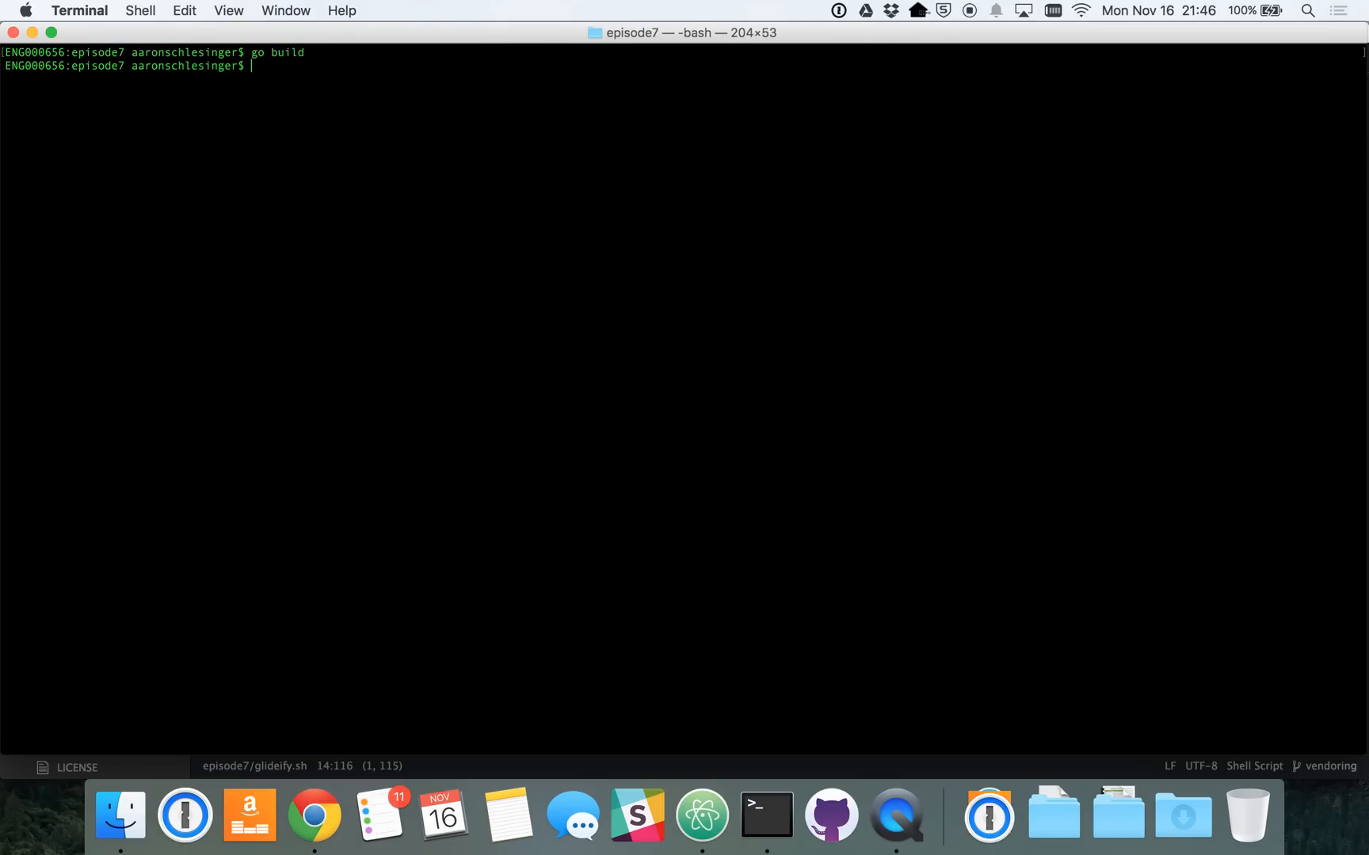
{"action": "type", "text": "./epi"}
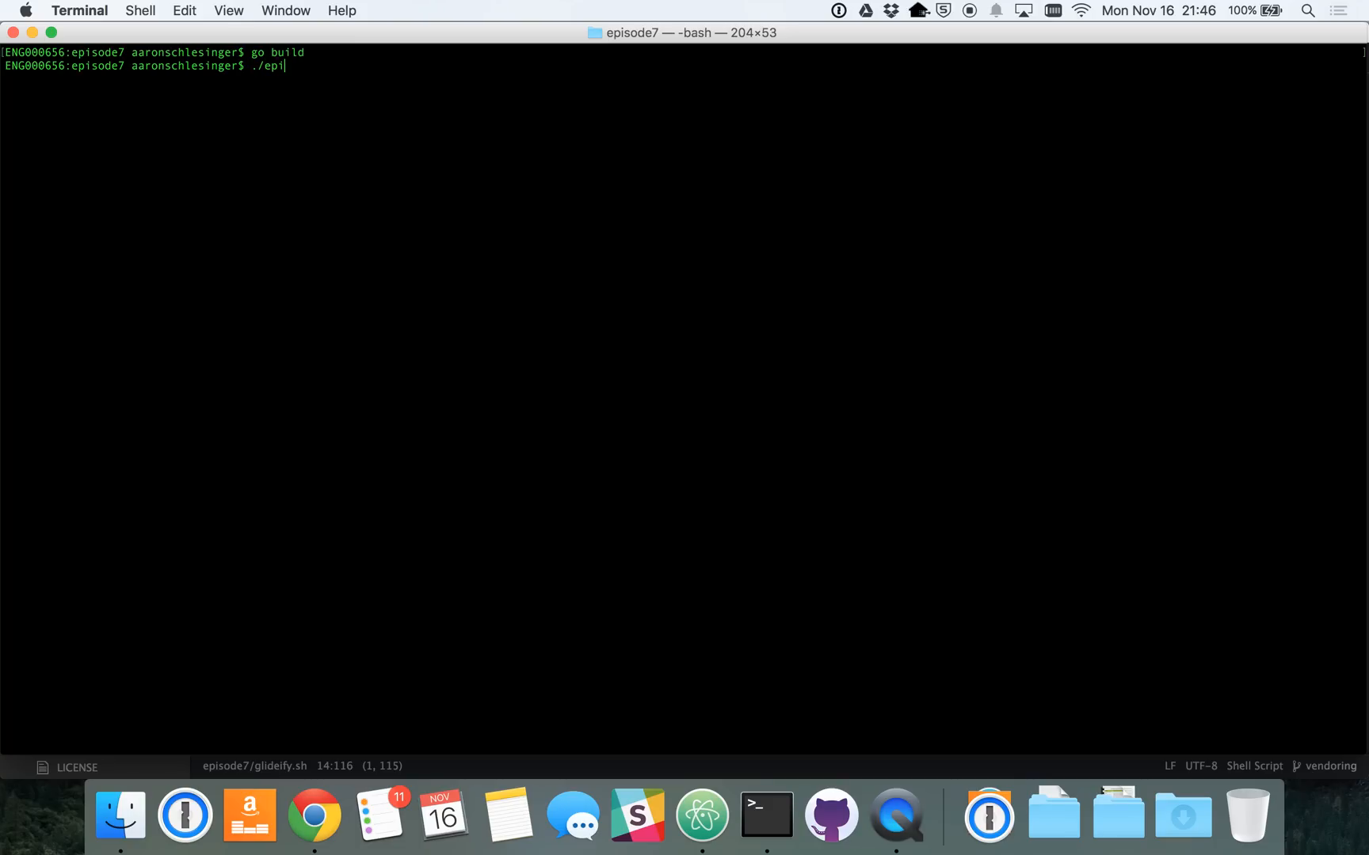
{"action": "key", "text": "Return"}
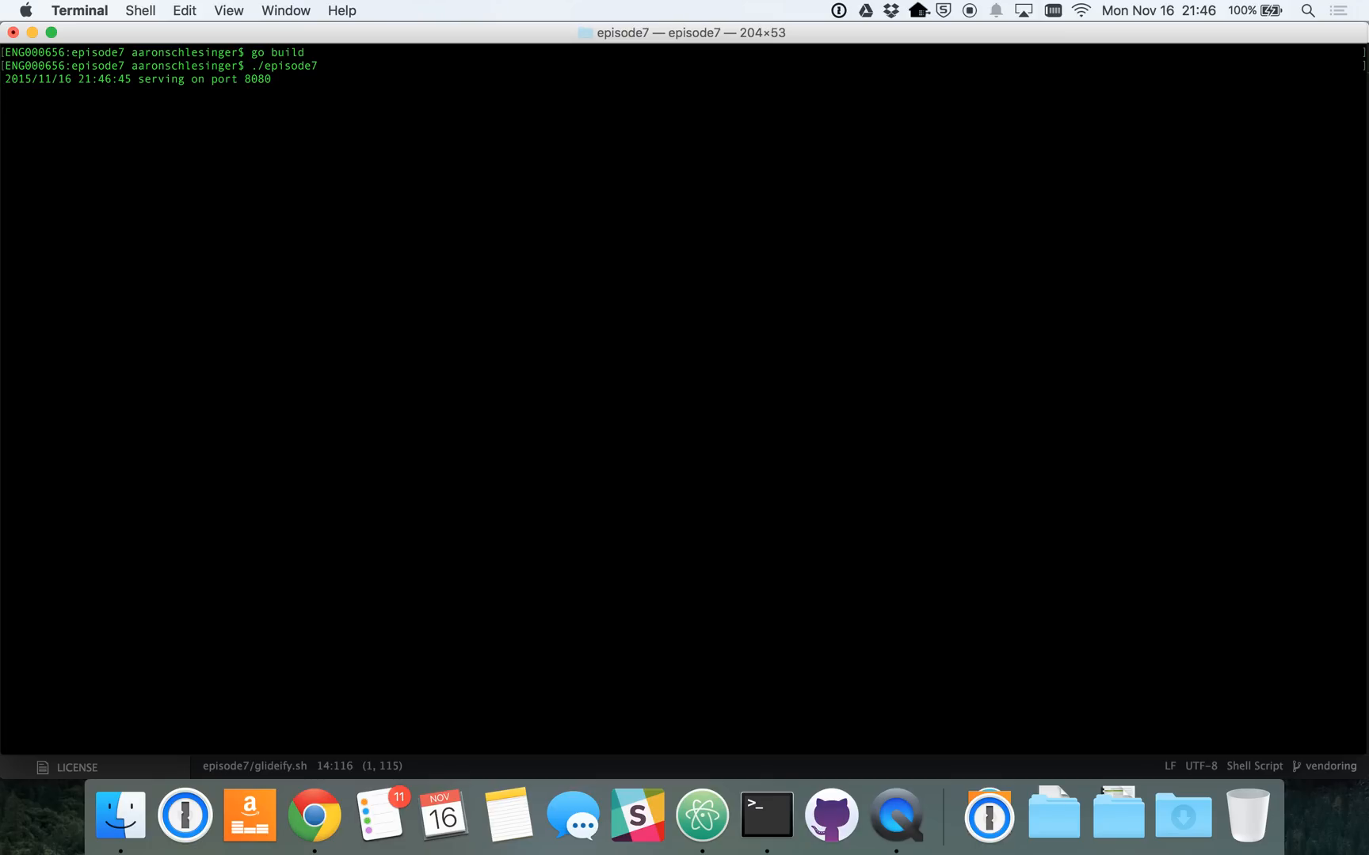
{"action": "key", "text": "ctrl+c"}
{"action": "type", "text": "./episode7"}
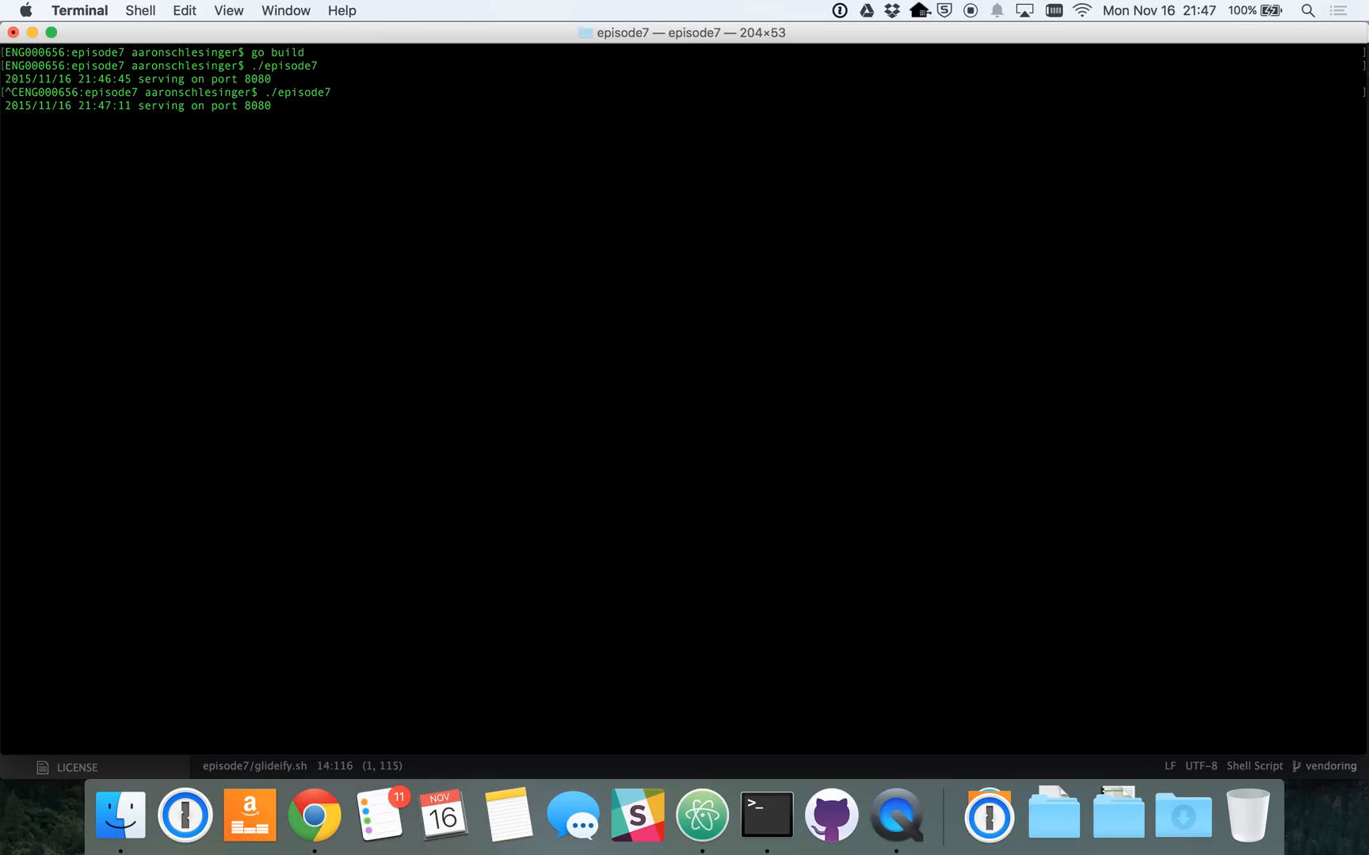
{"action": "mouse_move", "coordinate": [767, 816]}
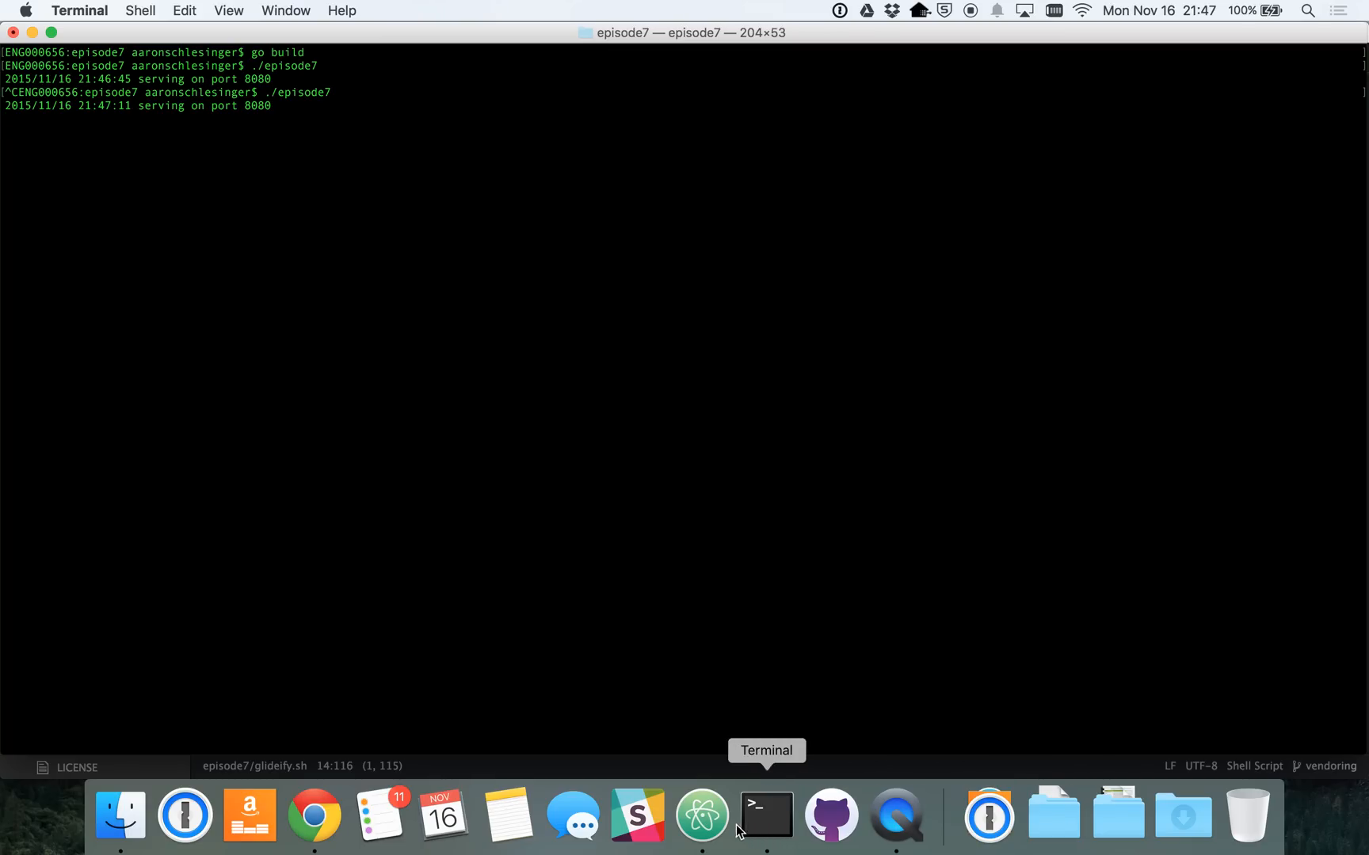
Step: Review glideify.sh's transitive dependencies section and the GO15VENDOREXPERIMENT variable in Atom
{"action": "left_click", "coordinate": [701, 815]}
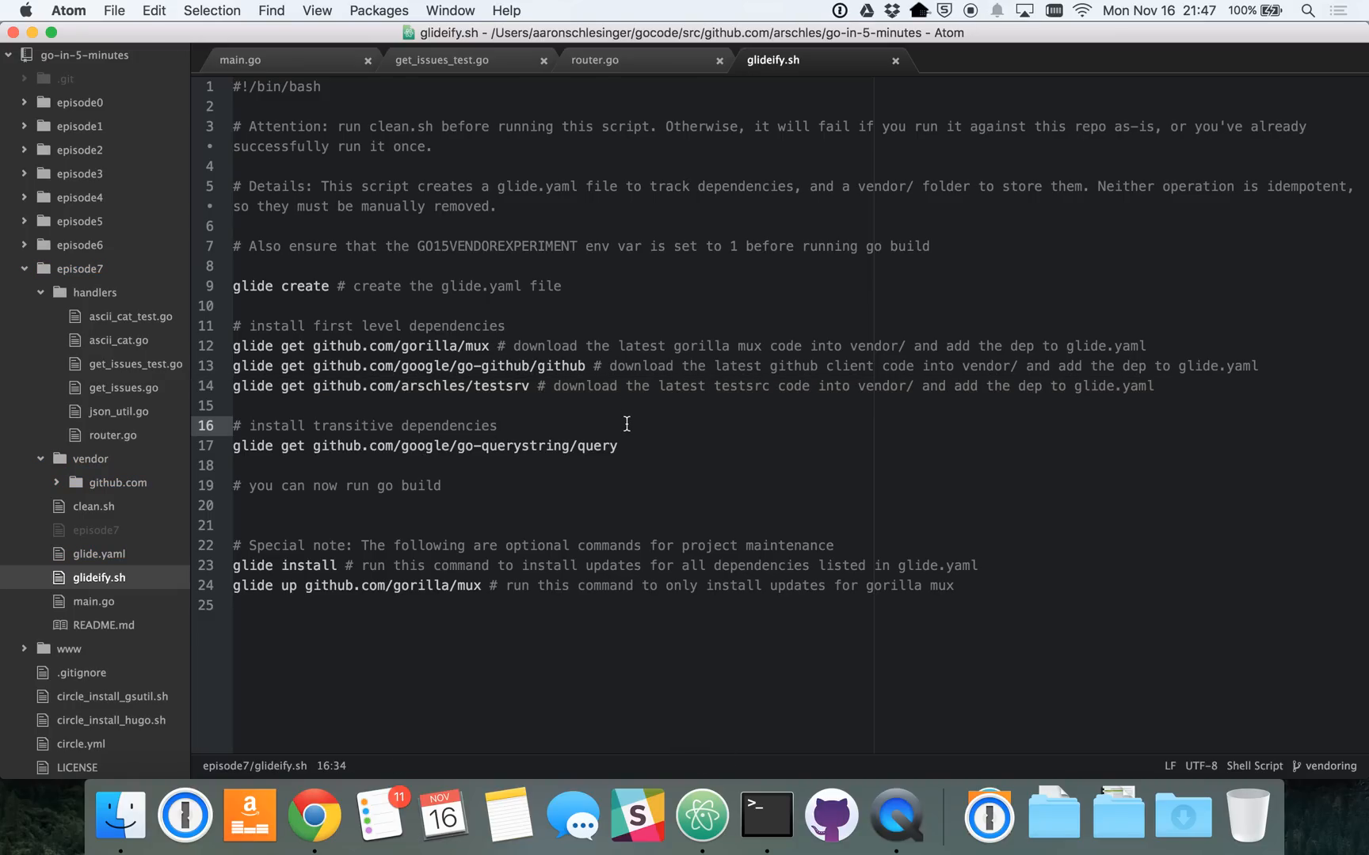
{"action": "left_click", "coordinate": [498, 426]}
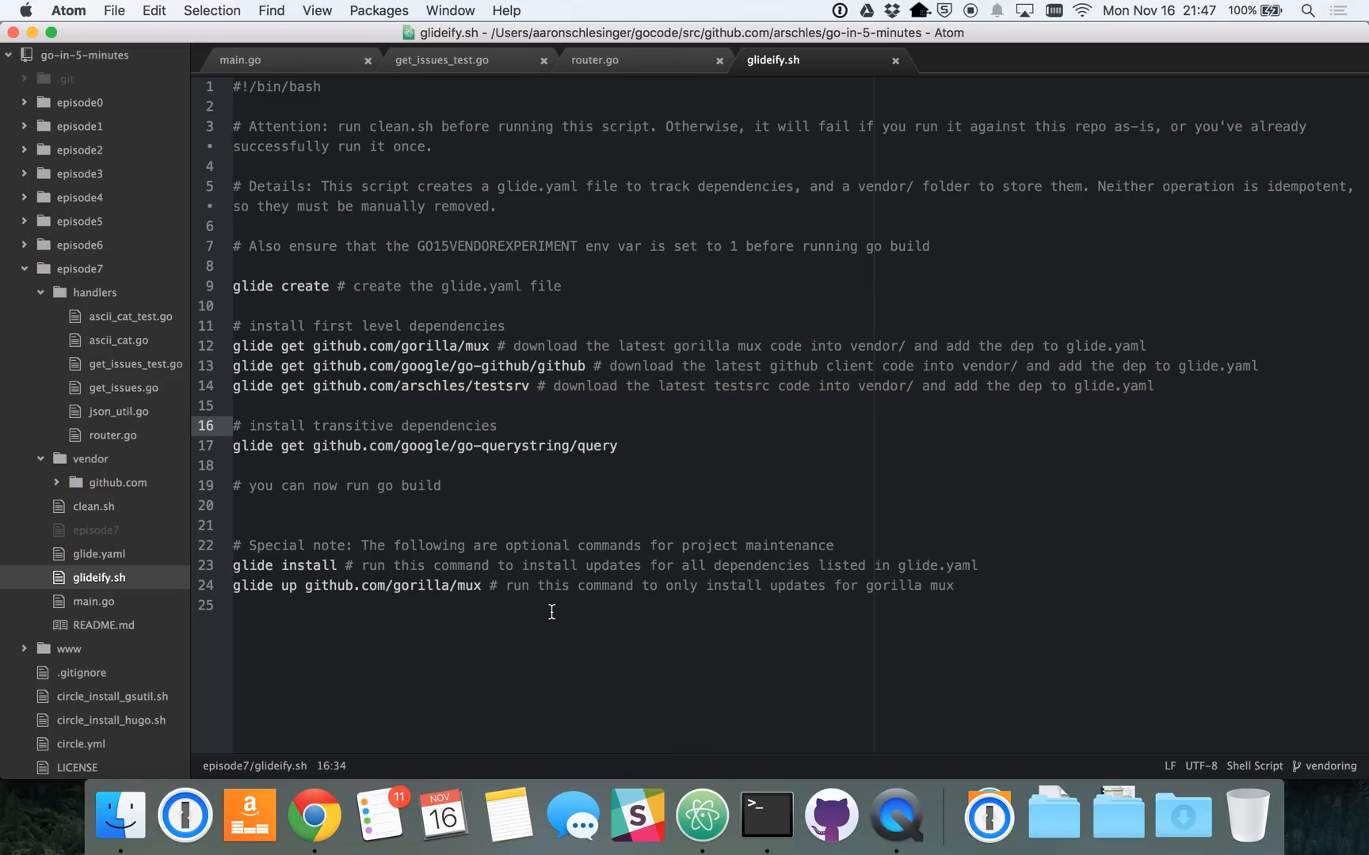
{"action": "left_click", "coordinate": [499, 426]}
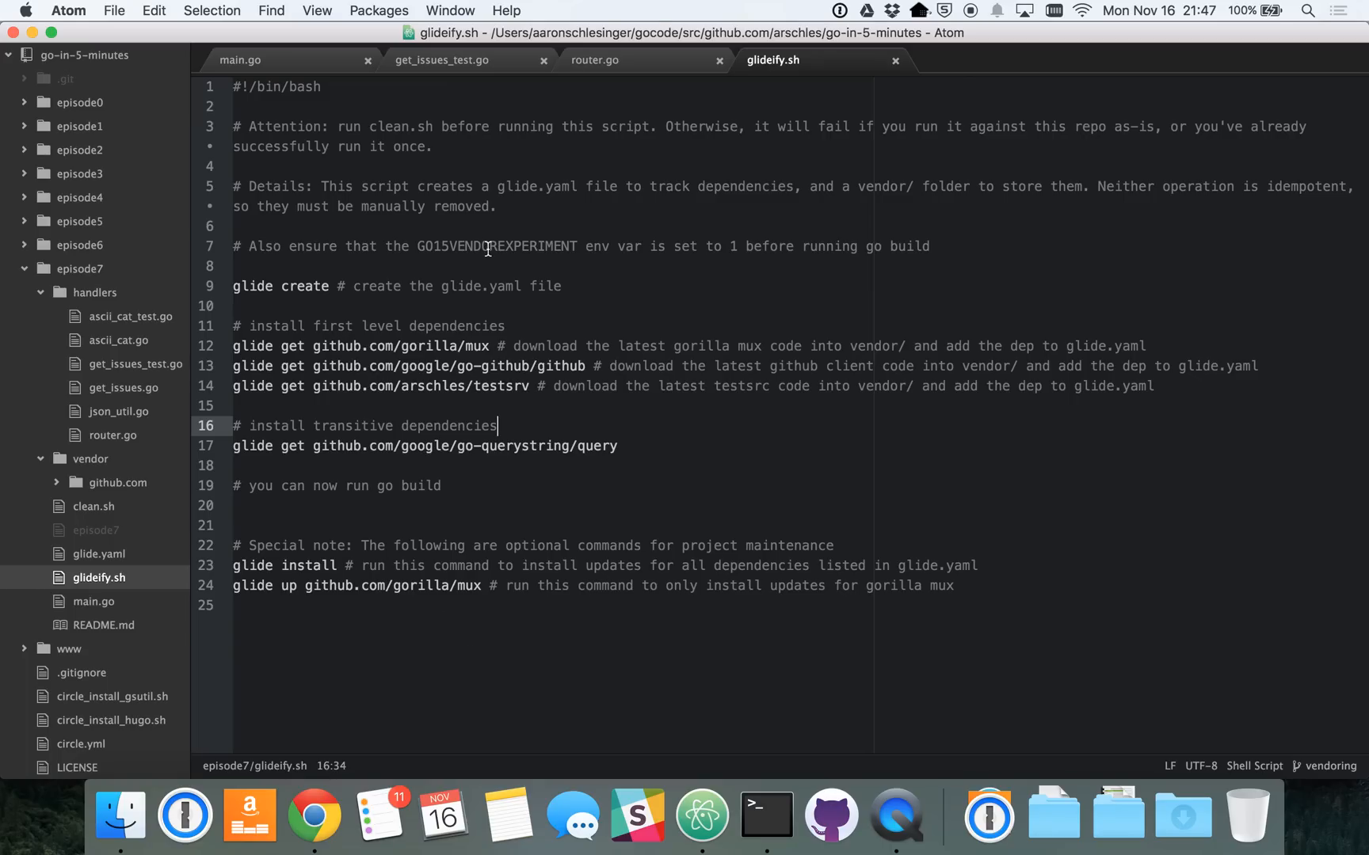
{"action": "double_click", "coordinate": [496, 247]}
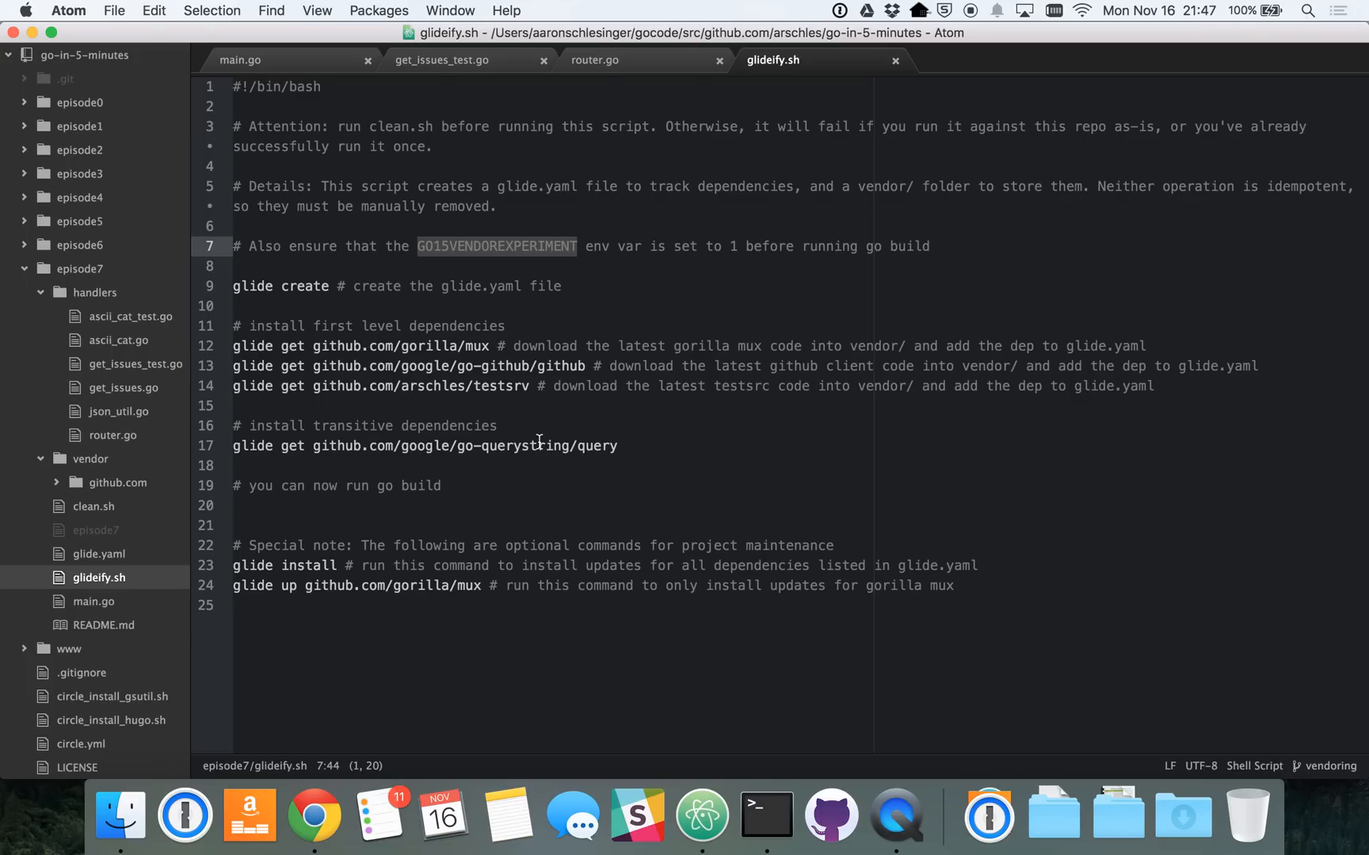
{"action": "mouse_move", "coordinate": [562, 538]}
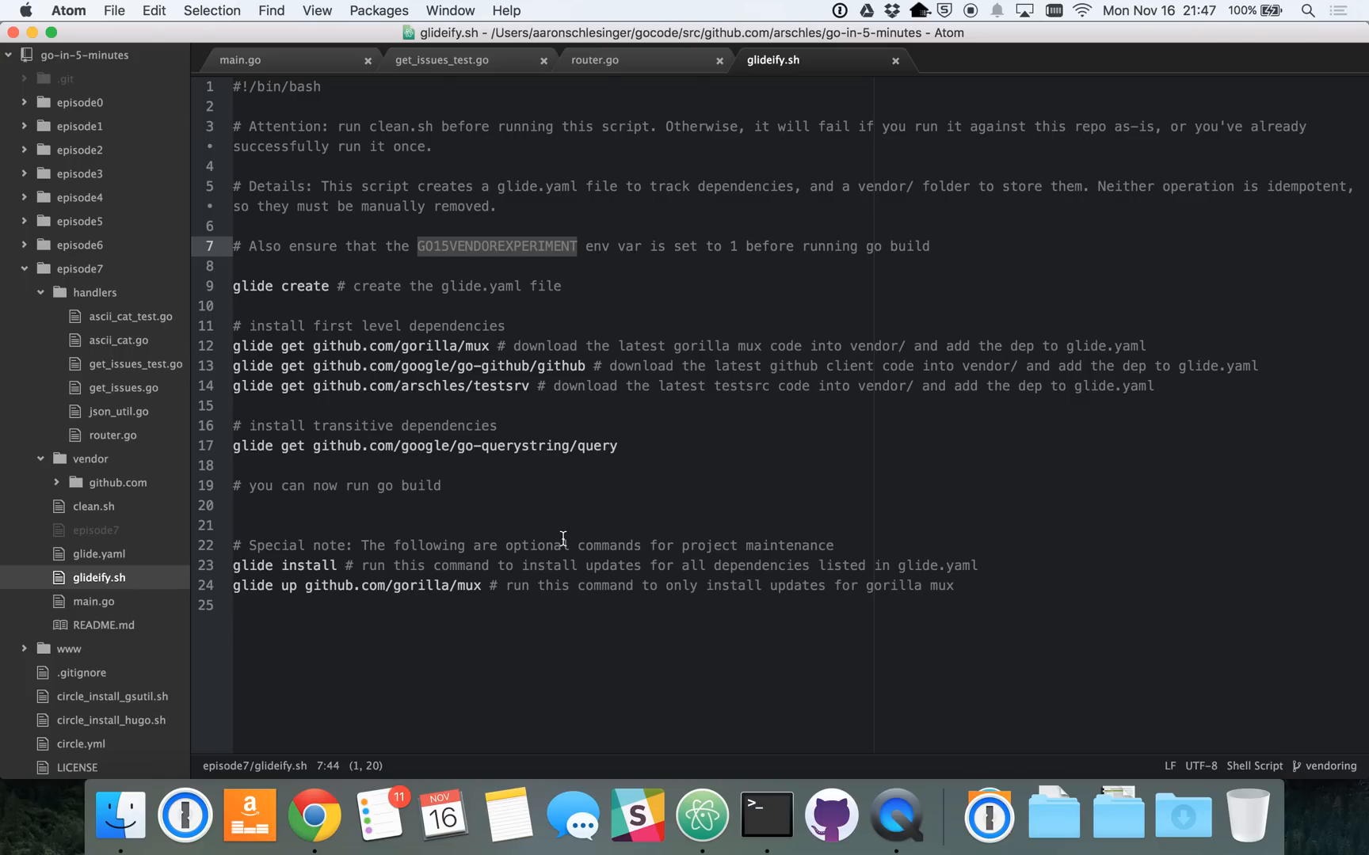
{"action": "left_click", "coordinate": [313, 816]}
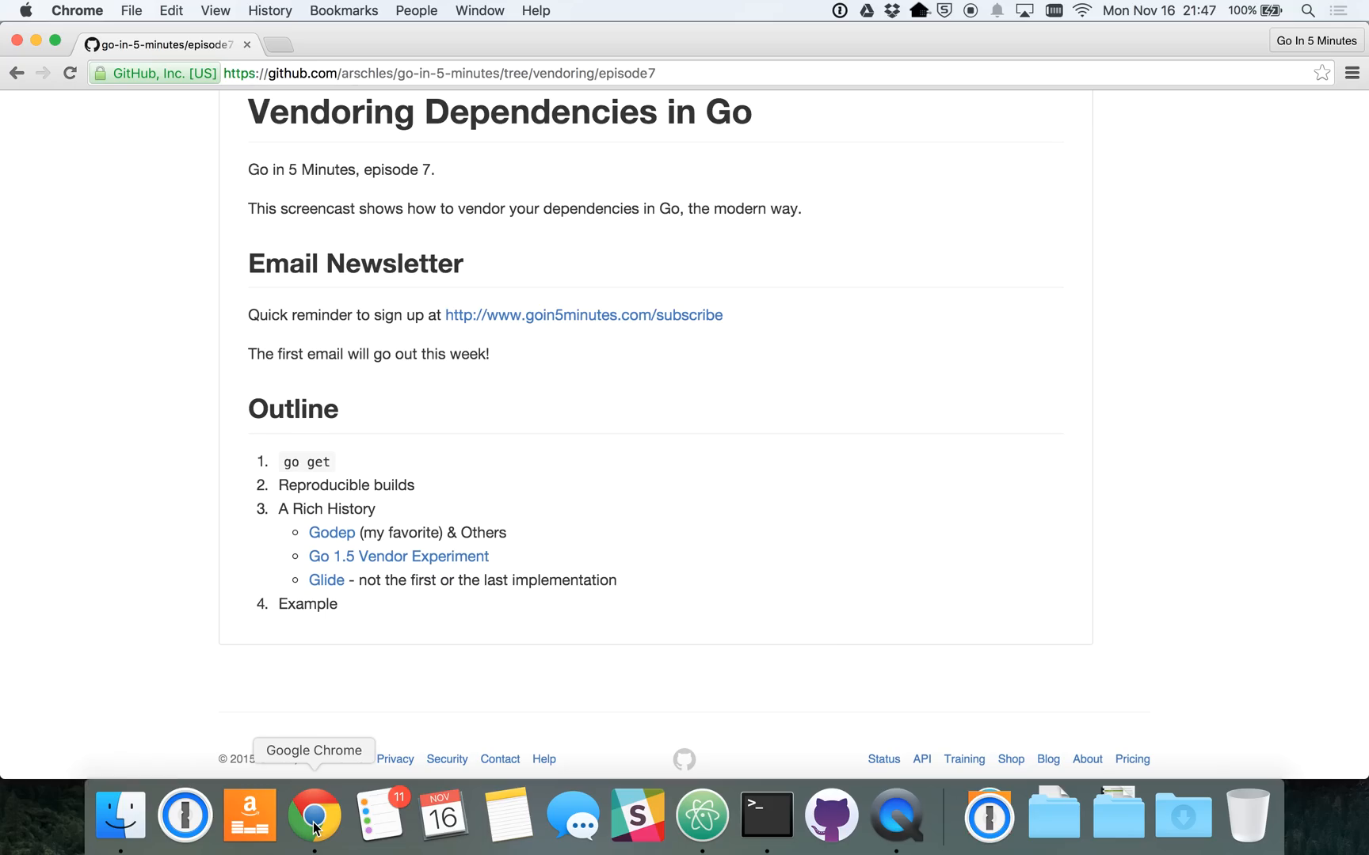
{"action": "mouse_move", "coordinate": [682, 344]}
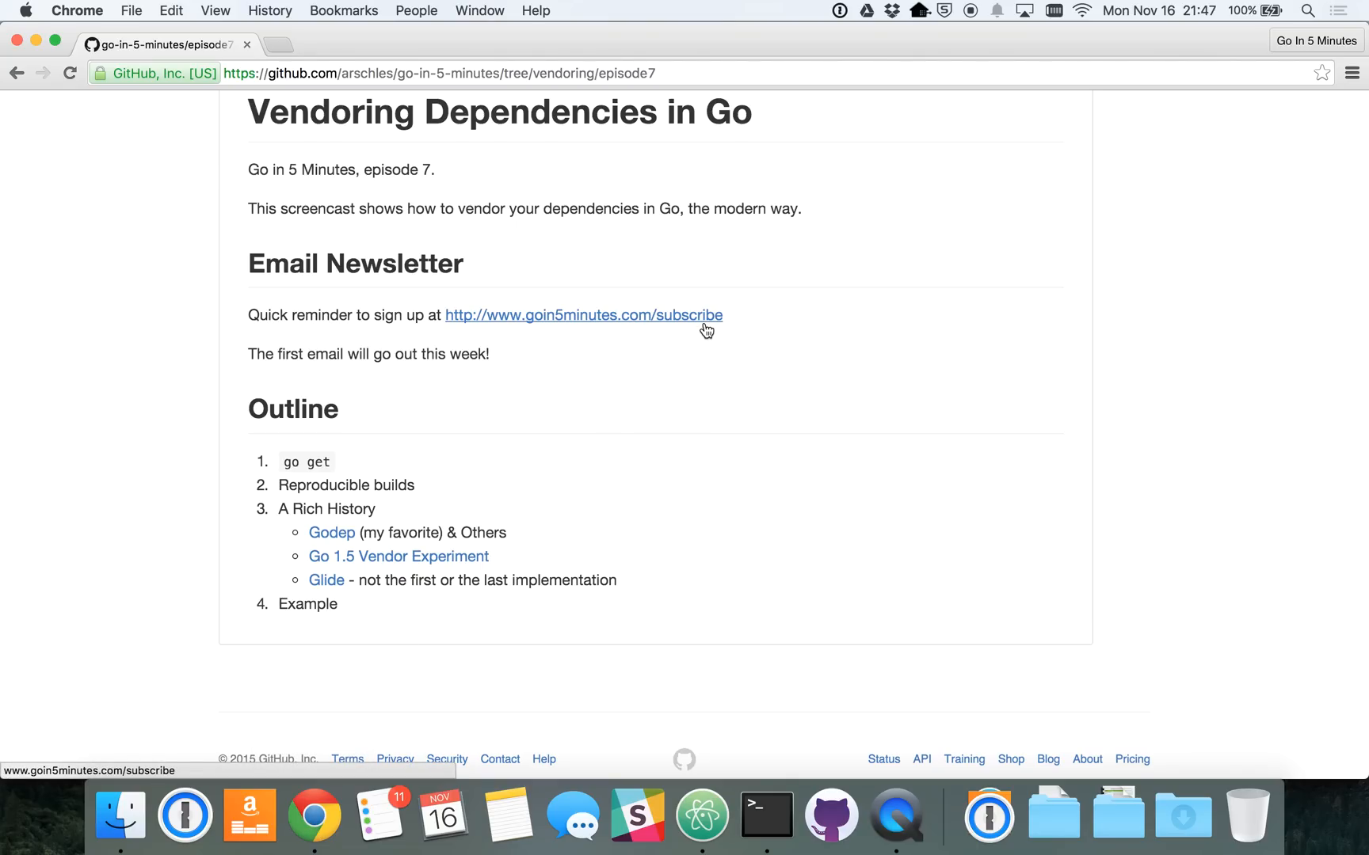
{"action": "mouse_move", "coordinate": [974, 24]}
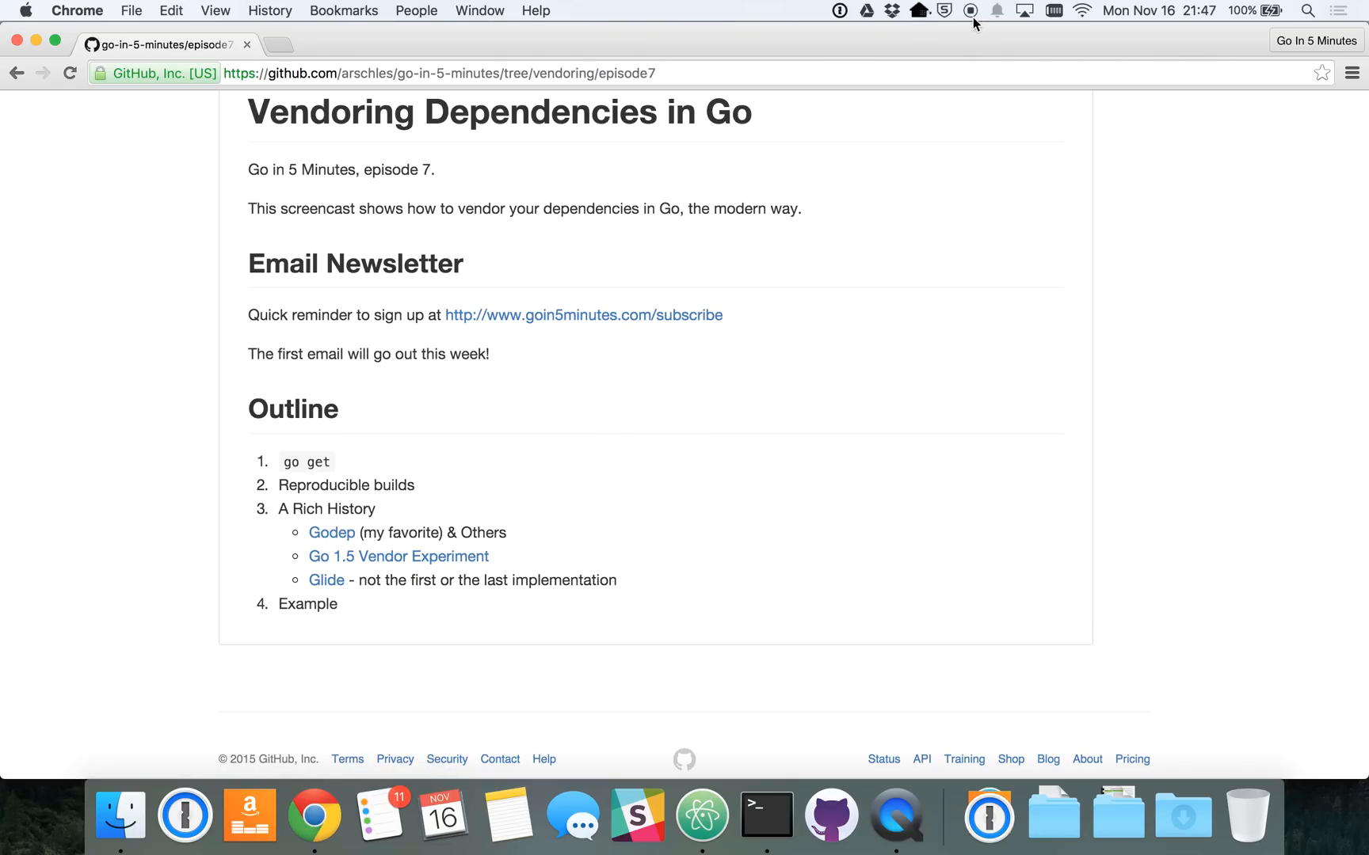